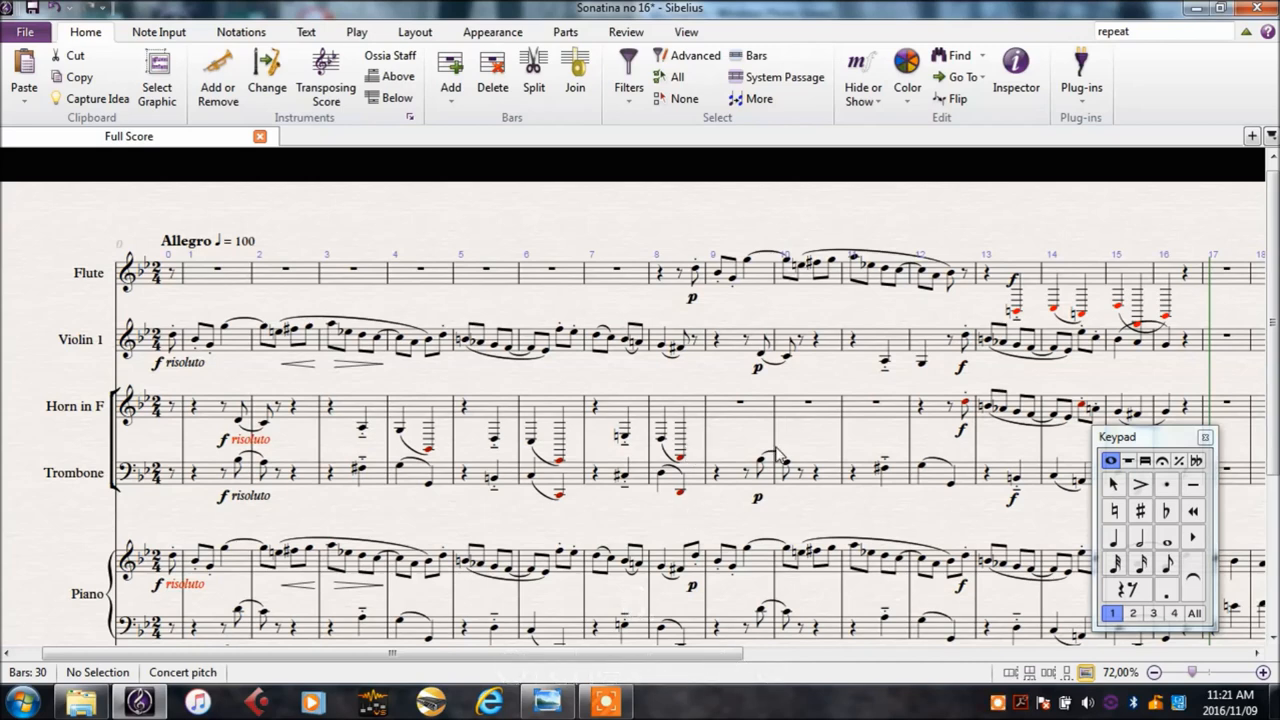
pyautogui.moveTo(580, 318)
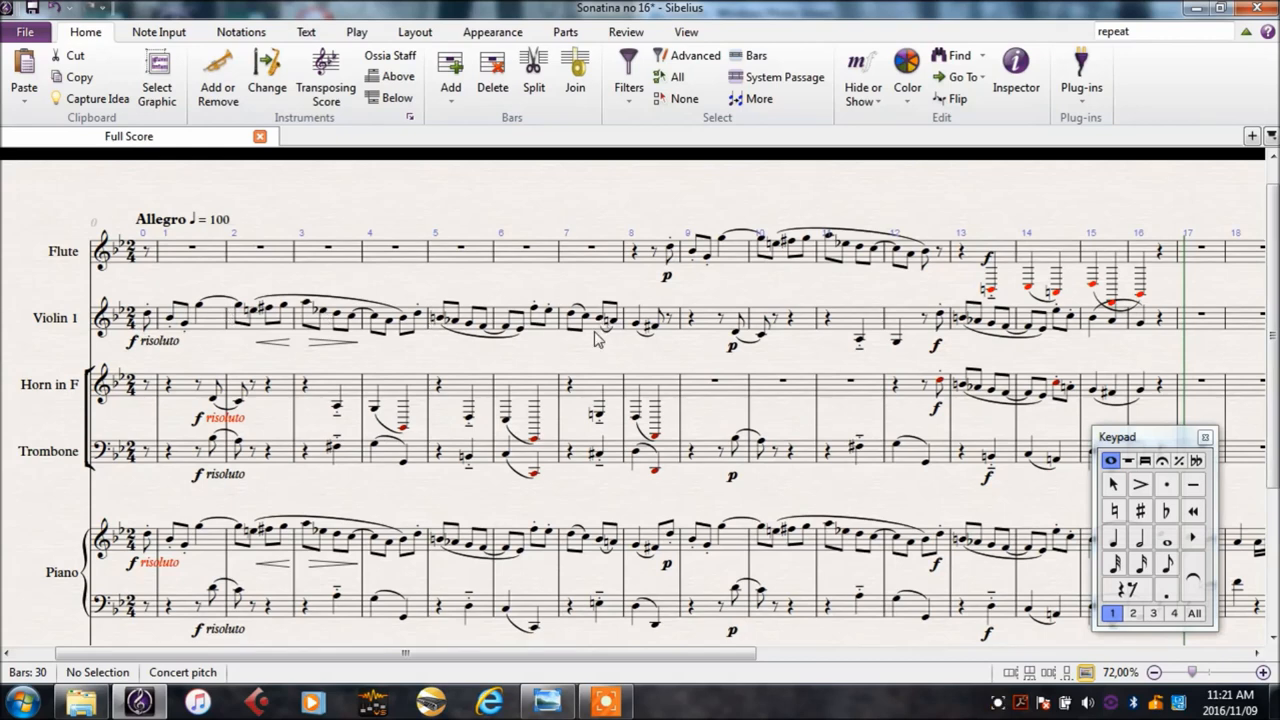
pyautogui.moveTo(864, 277)
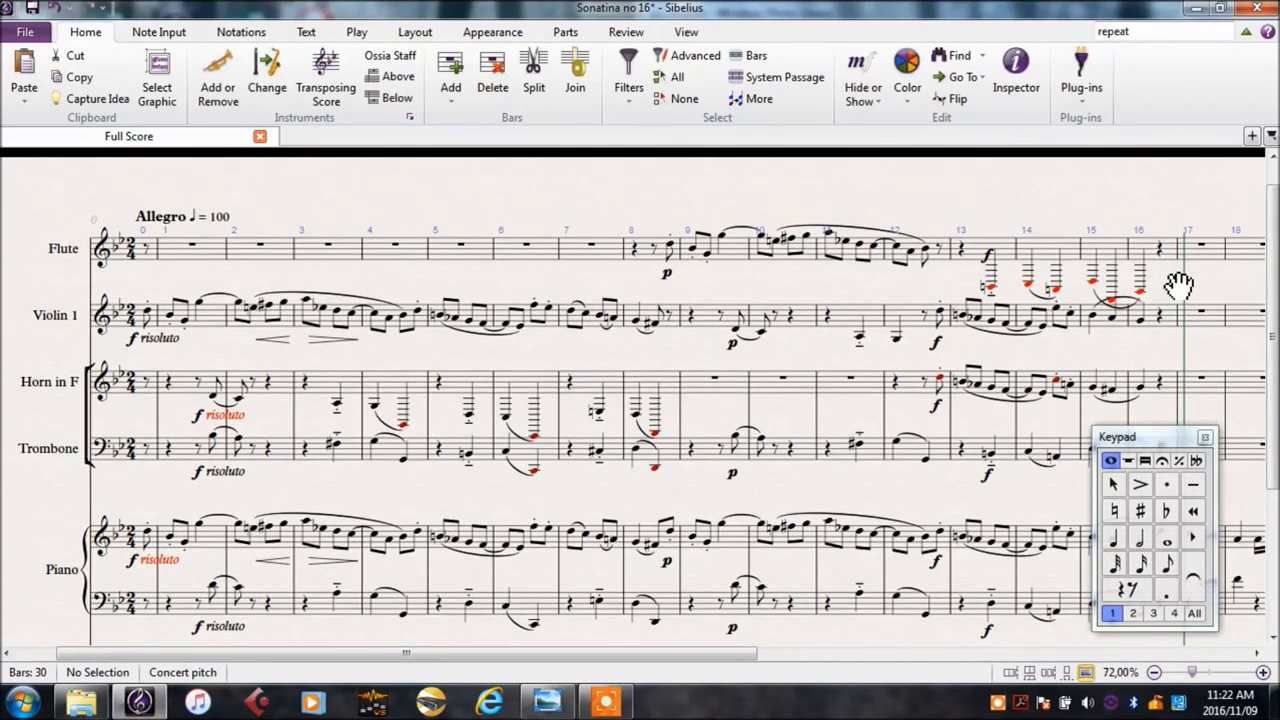
pyautogui.moveTo(810, 388)
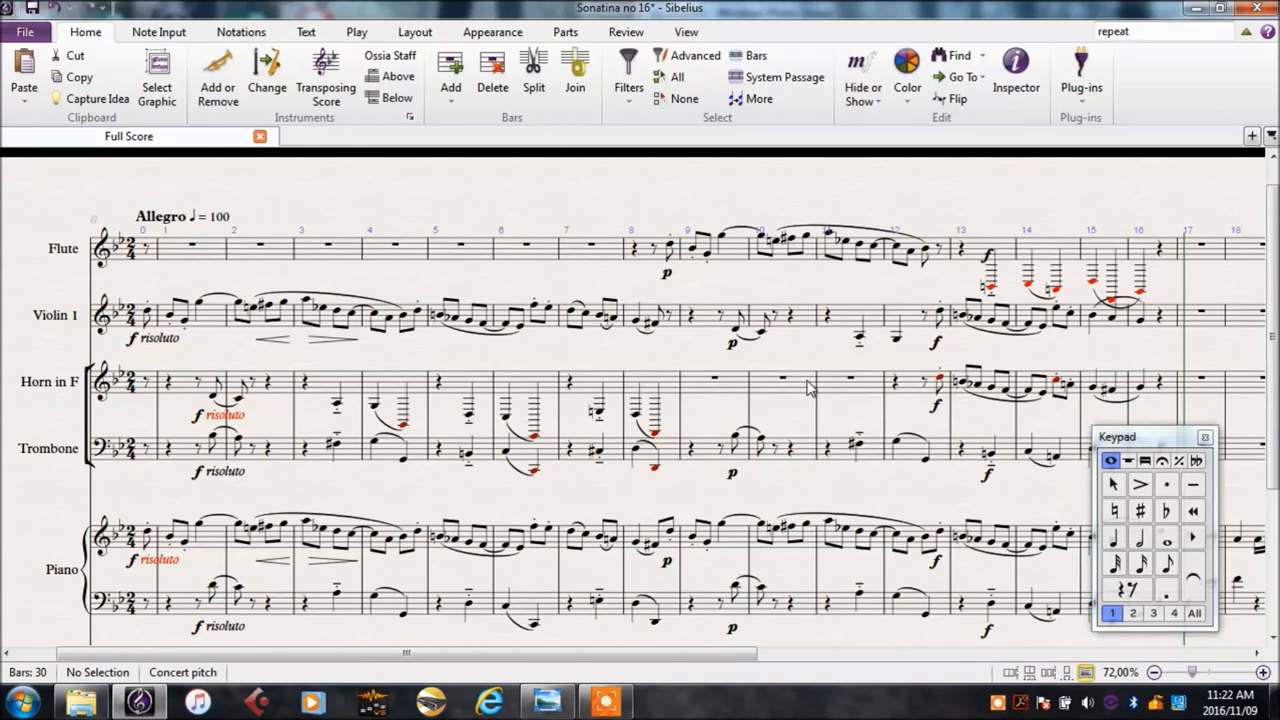
pyautogui.moveTo(805, 418)
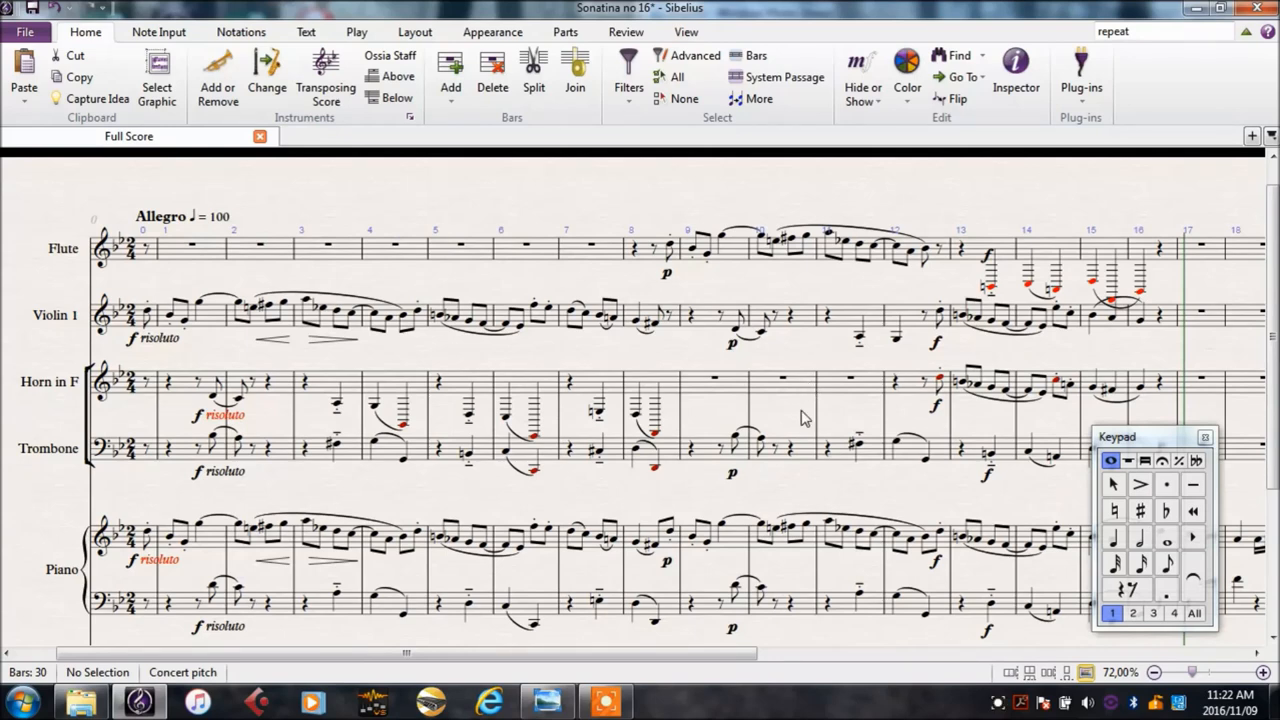
pyautogui.moveTo(787, 424)
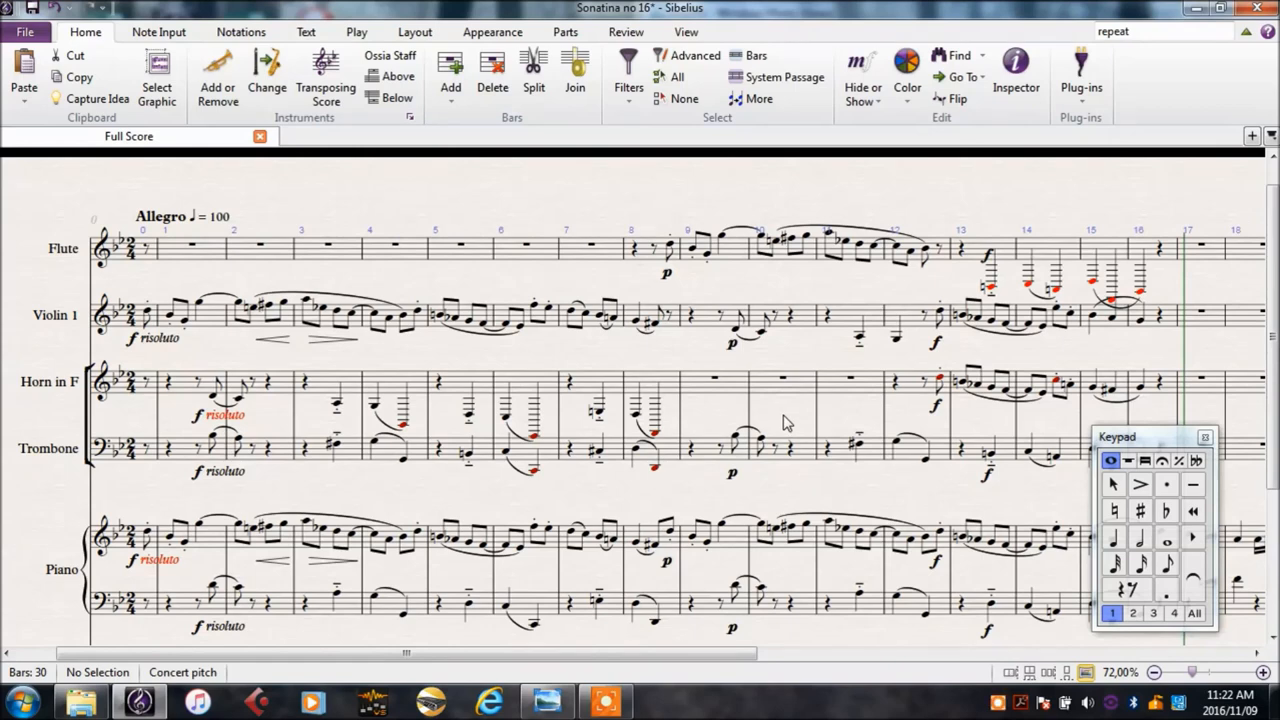
pyautogui.moveTo(721, 421)
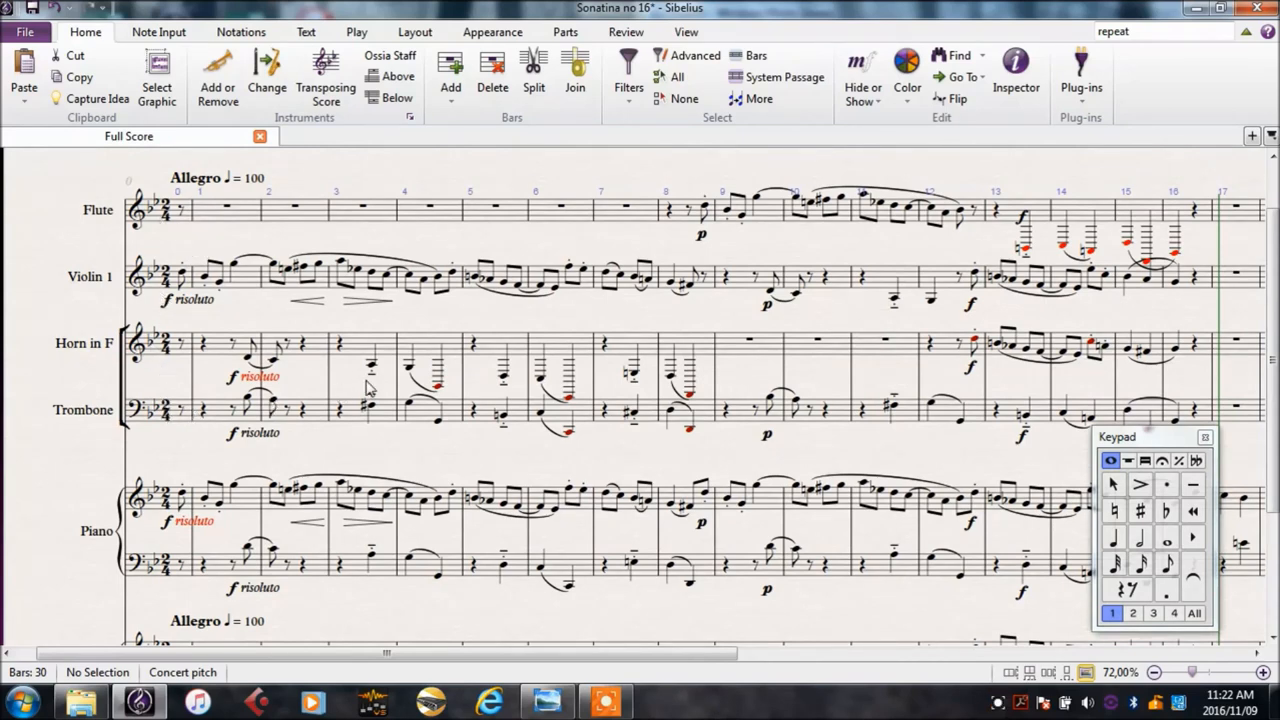
pyautogui.moveTo(525, 359)
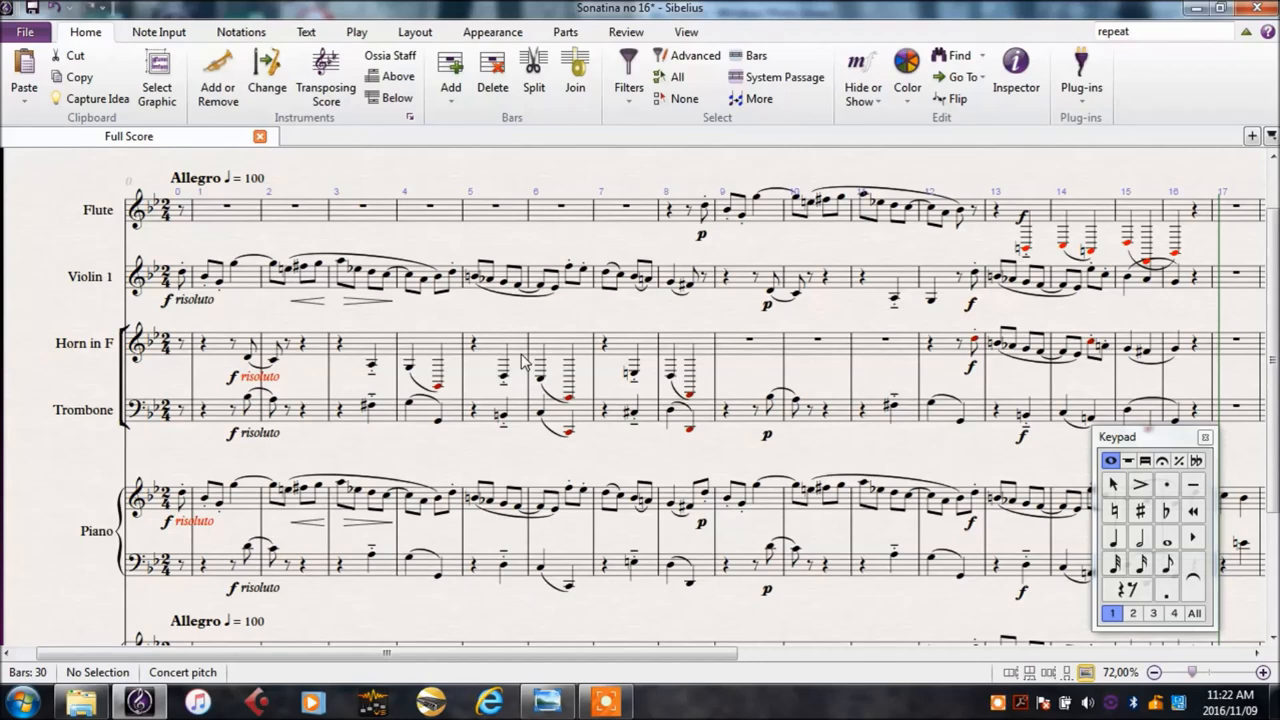
# - Delete both piano staves, leaving flute, violin 1, horn in F and trombone
pyautogui.click(217, 72)
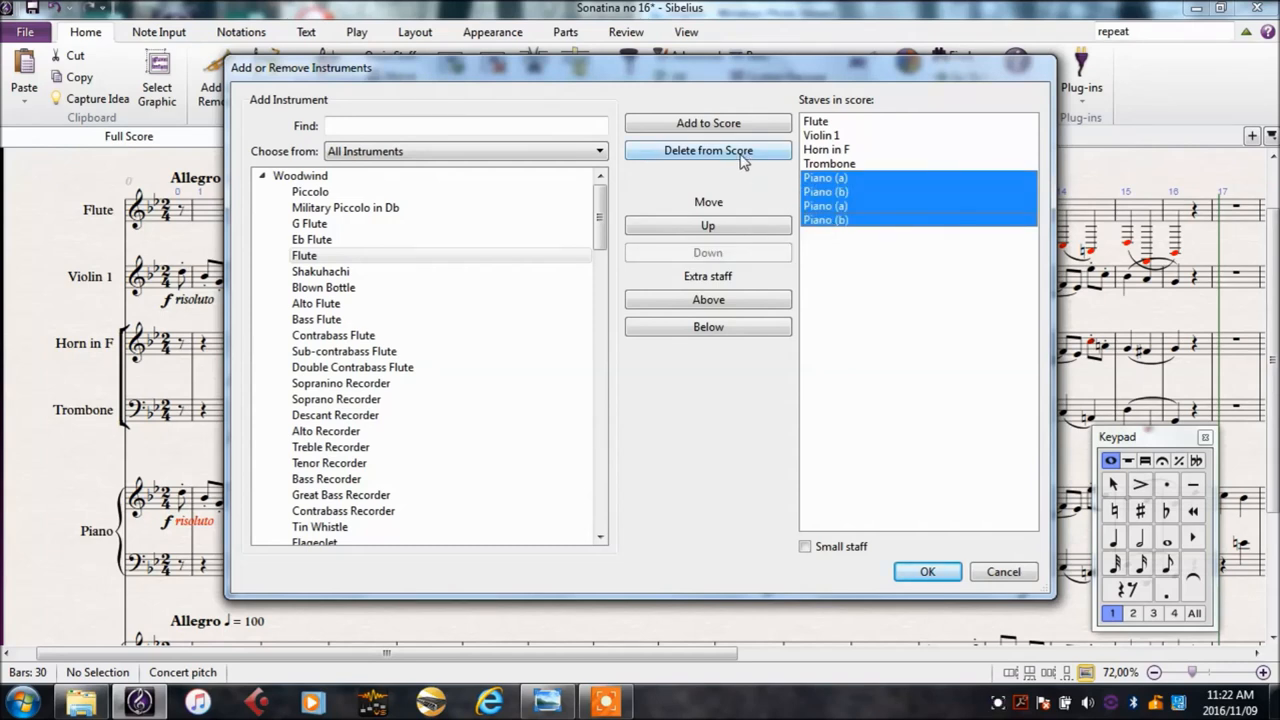
pyautogui.moveTo(735, 165)
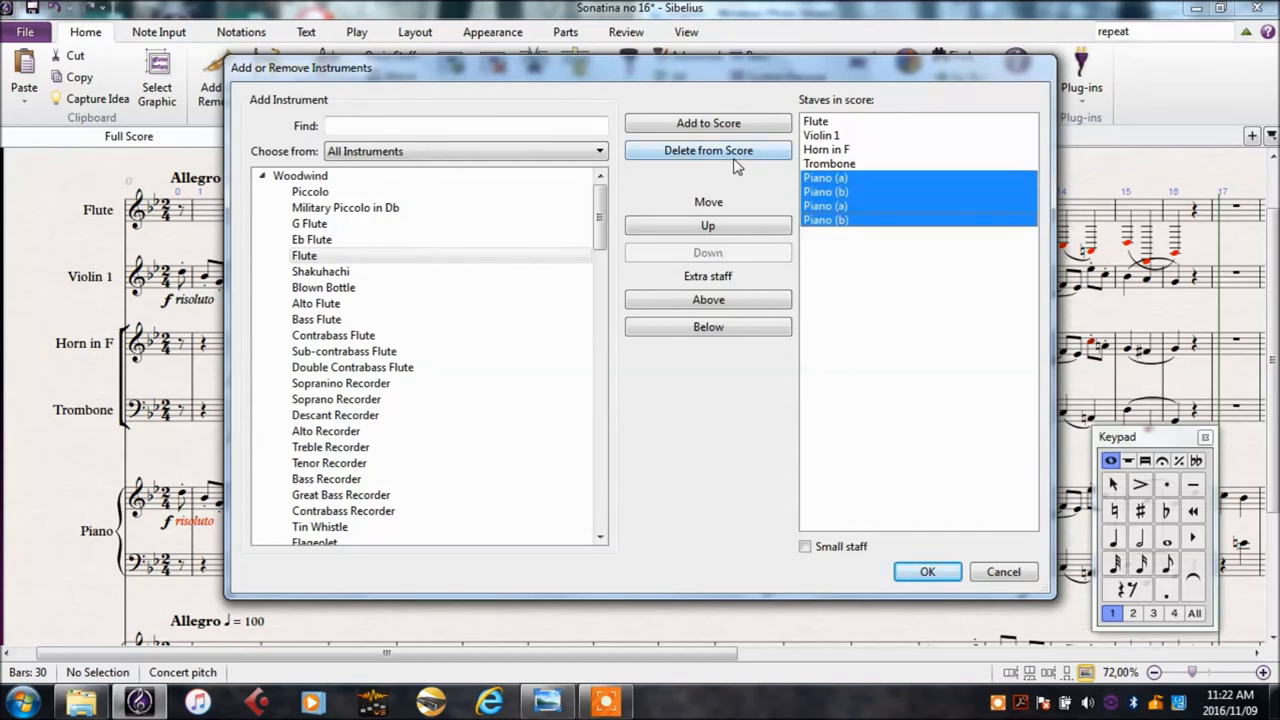
pyautogui.click(707, 150)
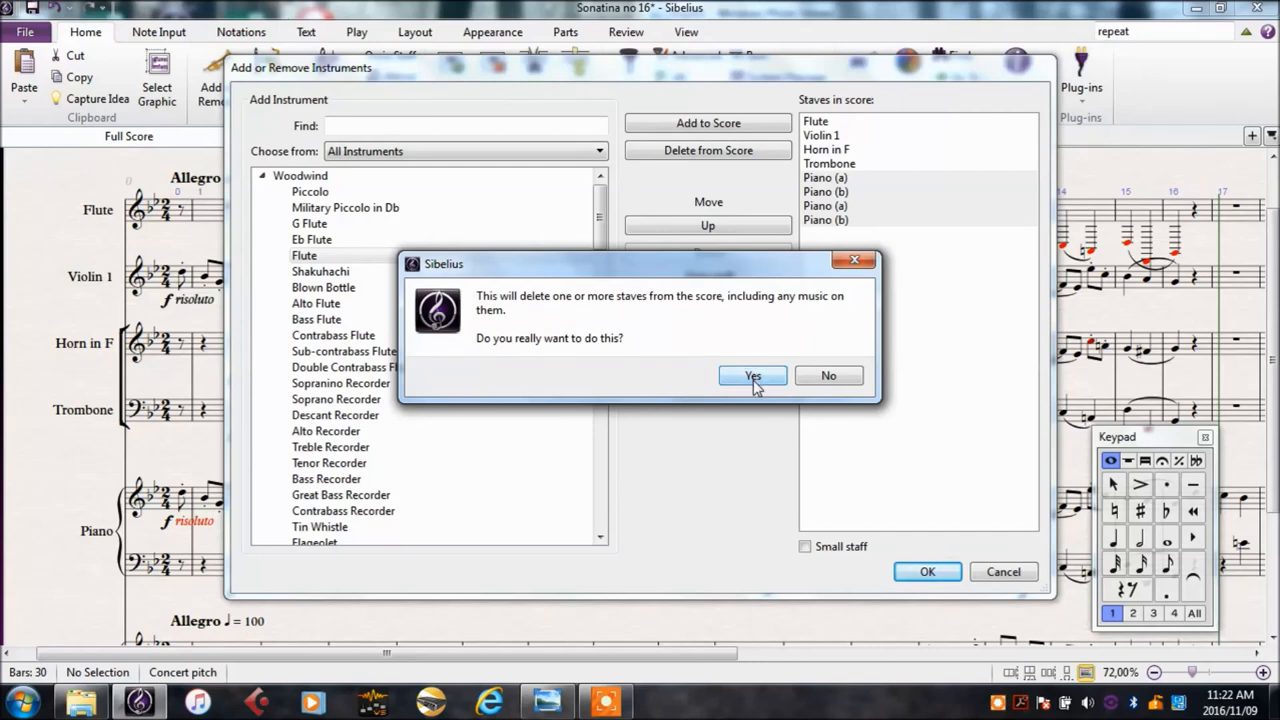
pyautogui.click(752, 375)
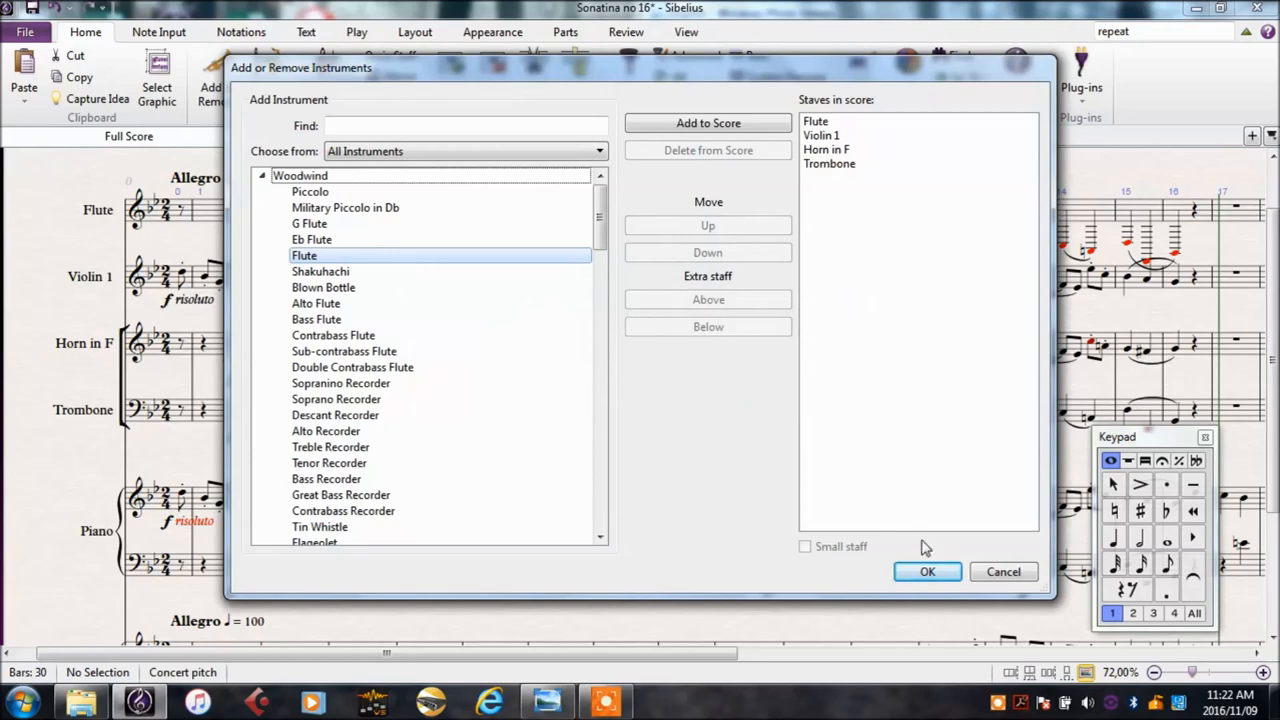
pyautogui.click(927, 572)
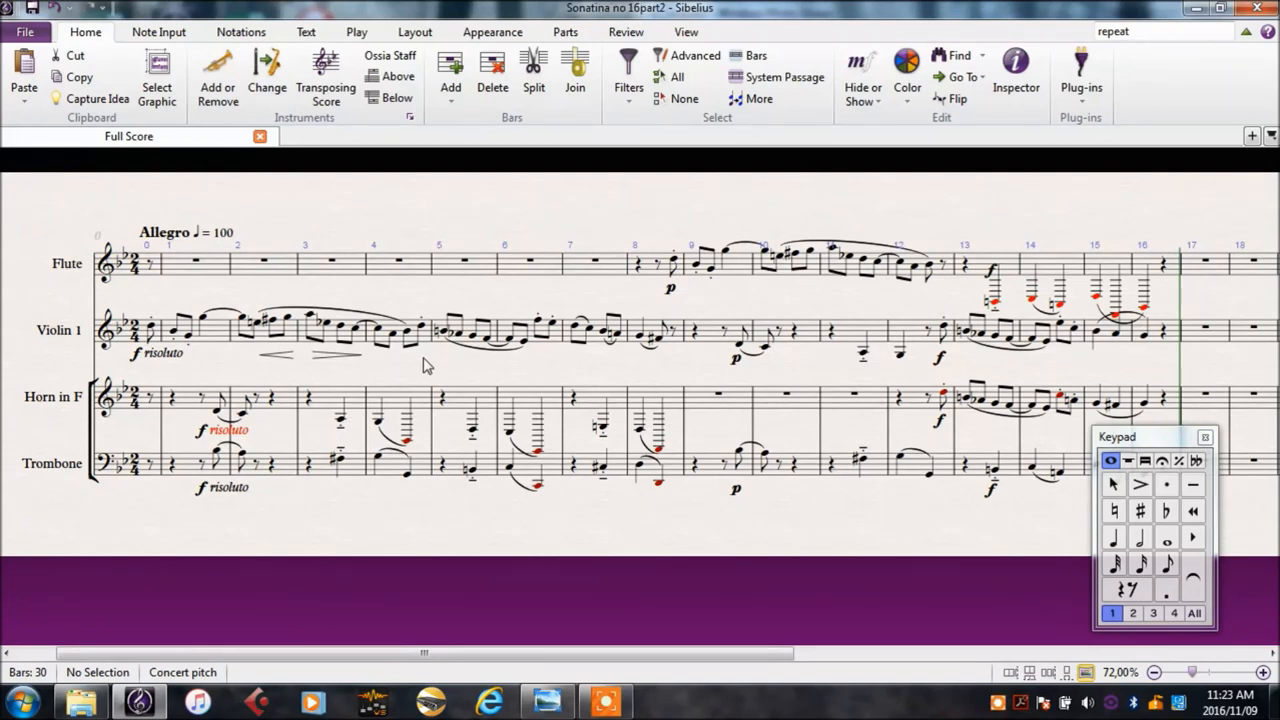
pyautogui.moveTo(153, 333)
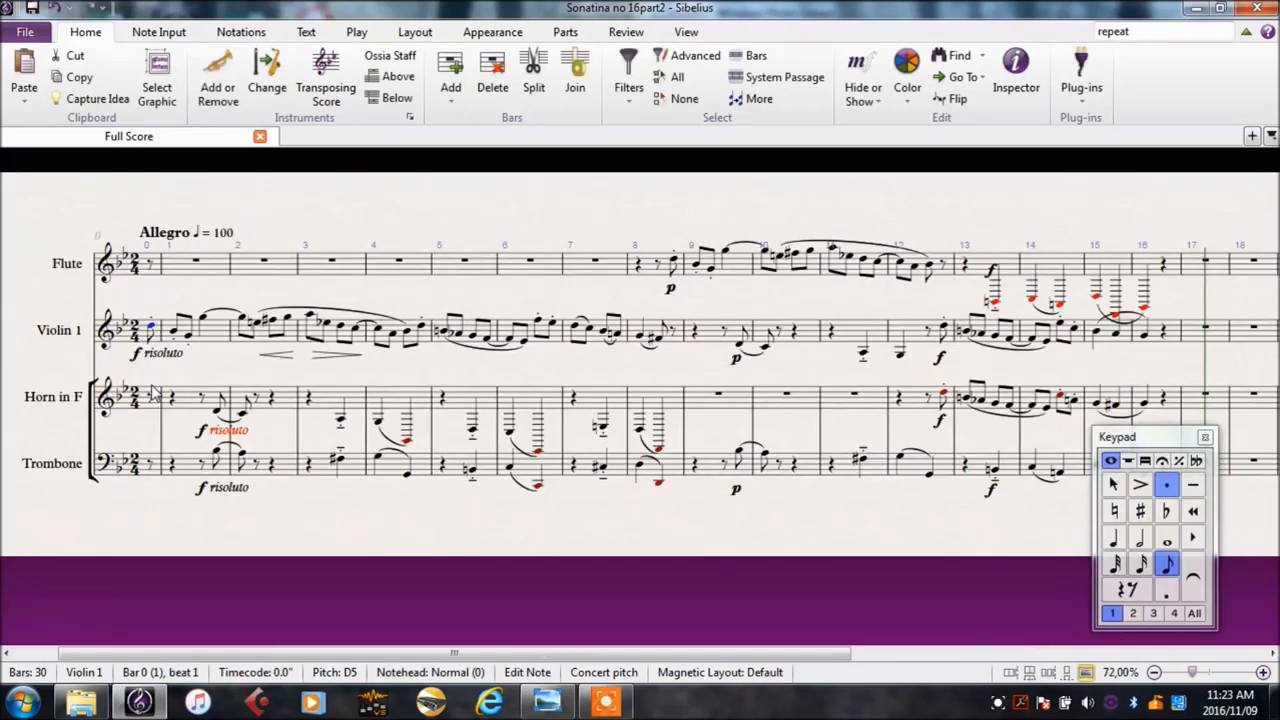
pyautogui.moveTo(452, 303)
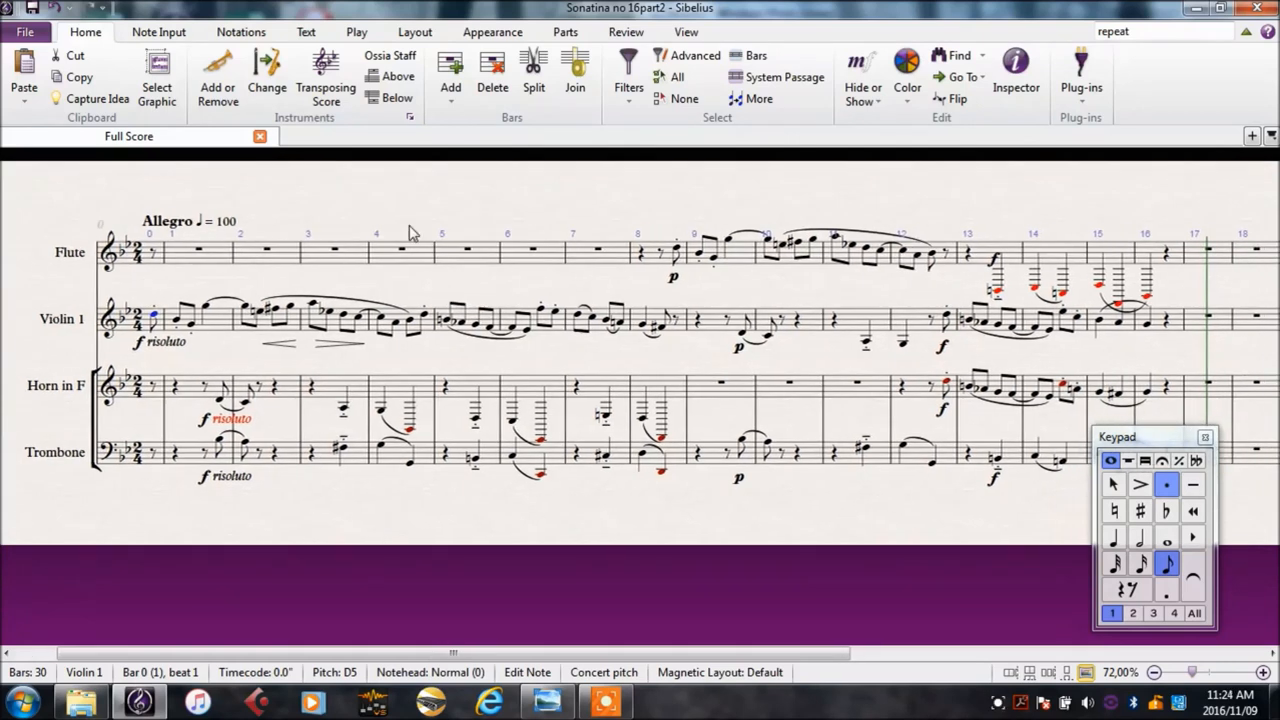
# - Switch to the transposing score view and enter a half note in horn bar 4
pyautogui.click(325, 75)
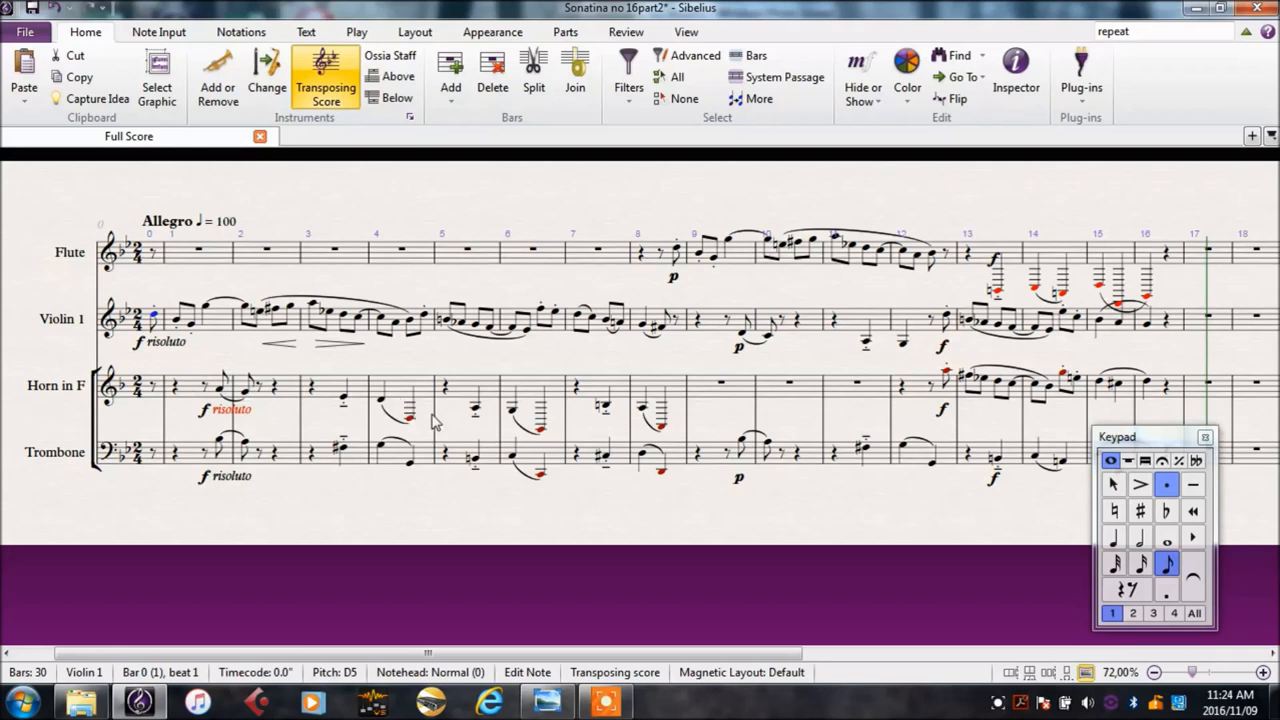
pyautogui.moveTo(457, 431)
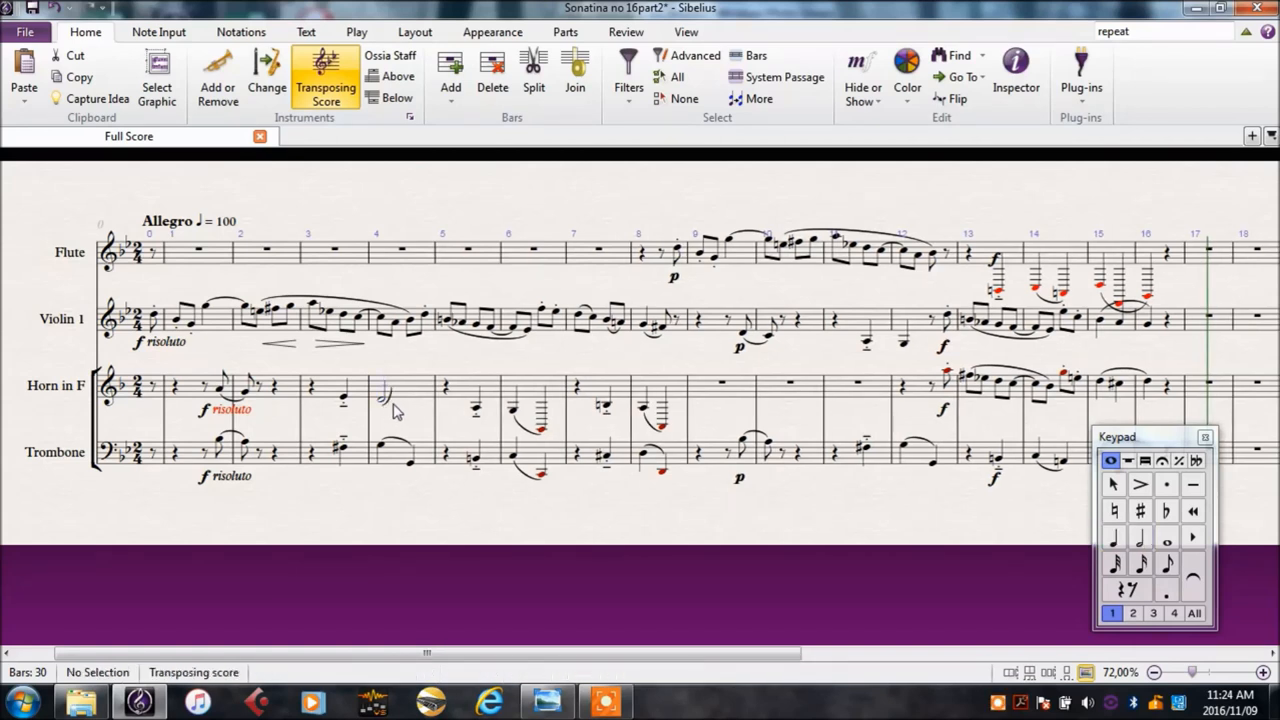
pyautogui.click(385, 402)
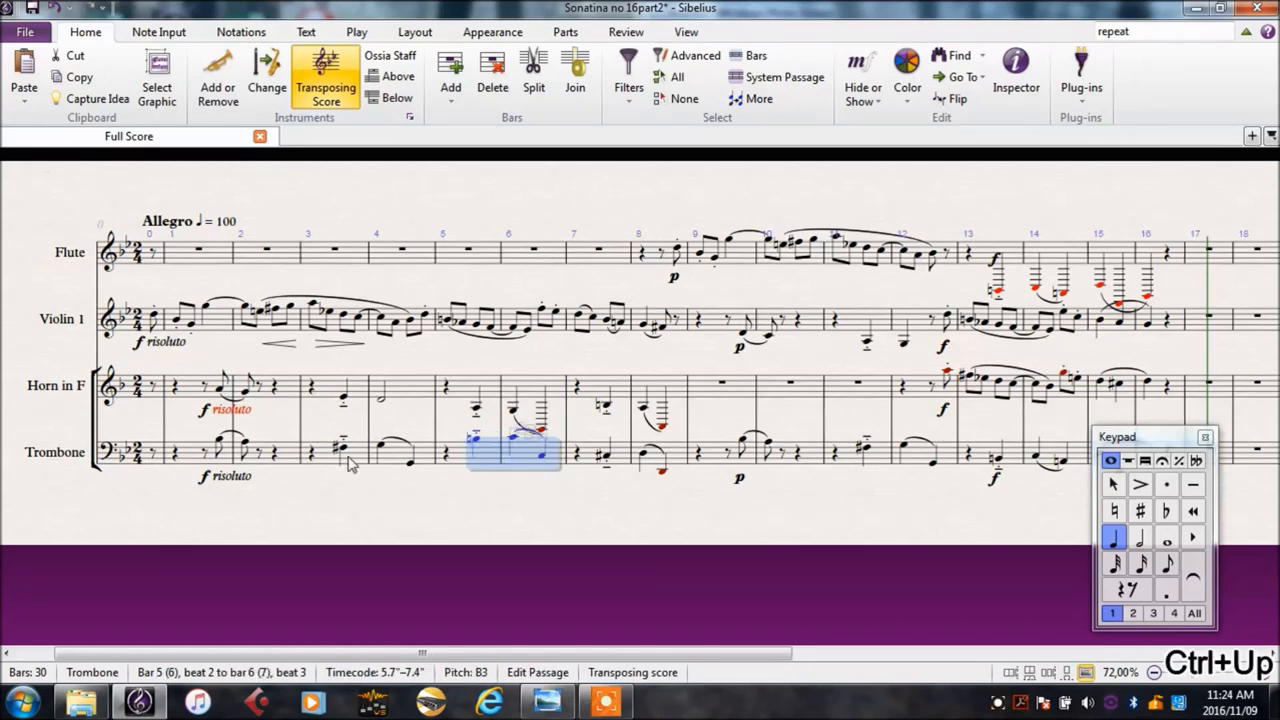
# - Raise the trombone's bars 7–8 up an octave
pyautogui.click(338, 452)
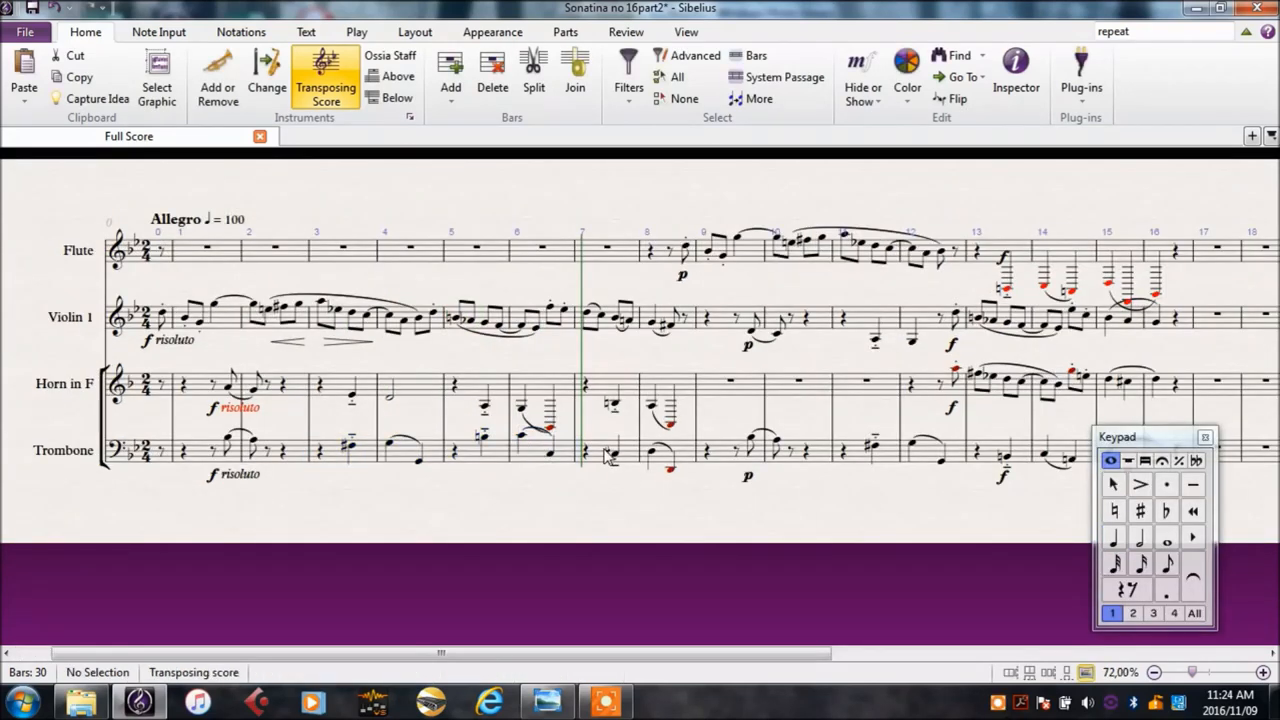
pyautogui.click(610, 457)
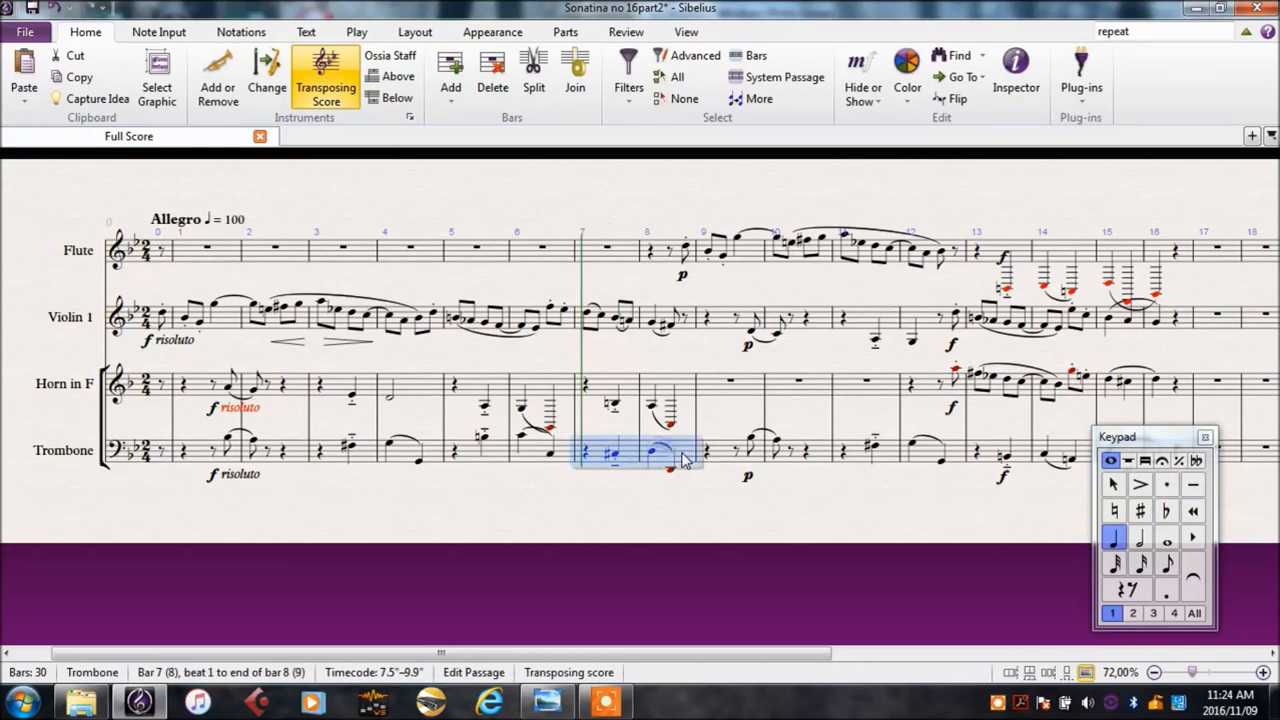
pyautogui.press('Ctrl+Up')
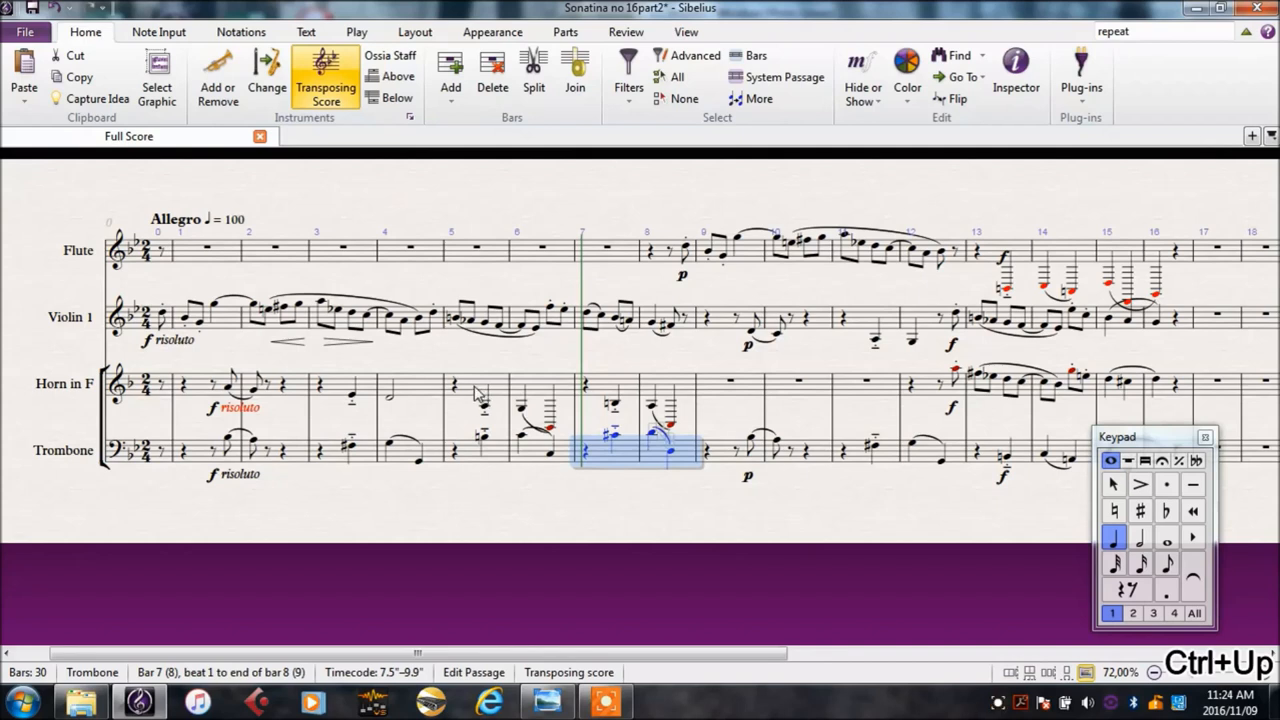
pyautogui.moveTo(485, 413)
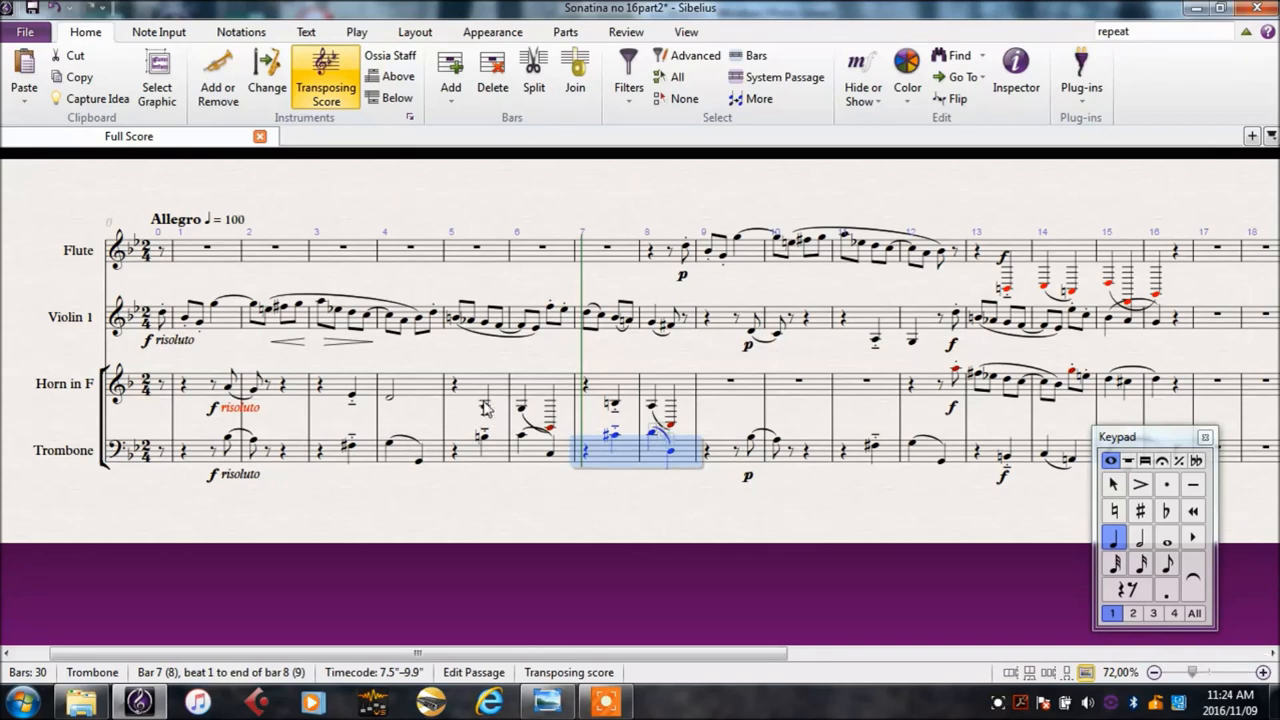
# - Select the horn's bars 5–8, comparing concert pitch and transposed views
pyautogui.click(455, 385)
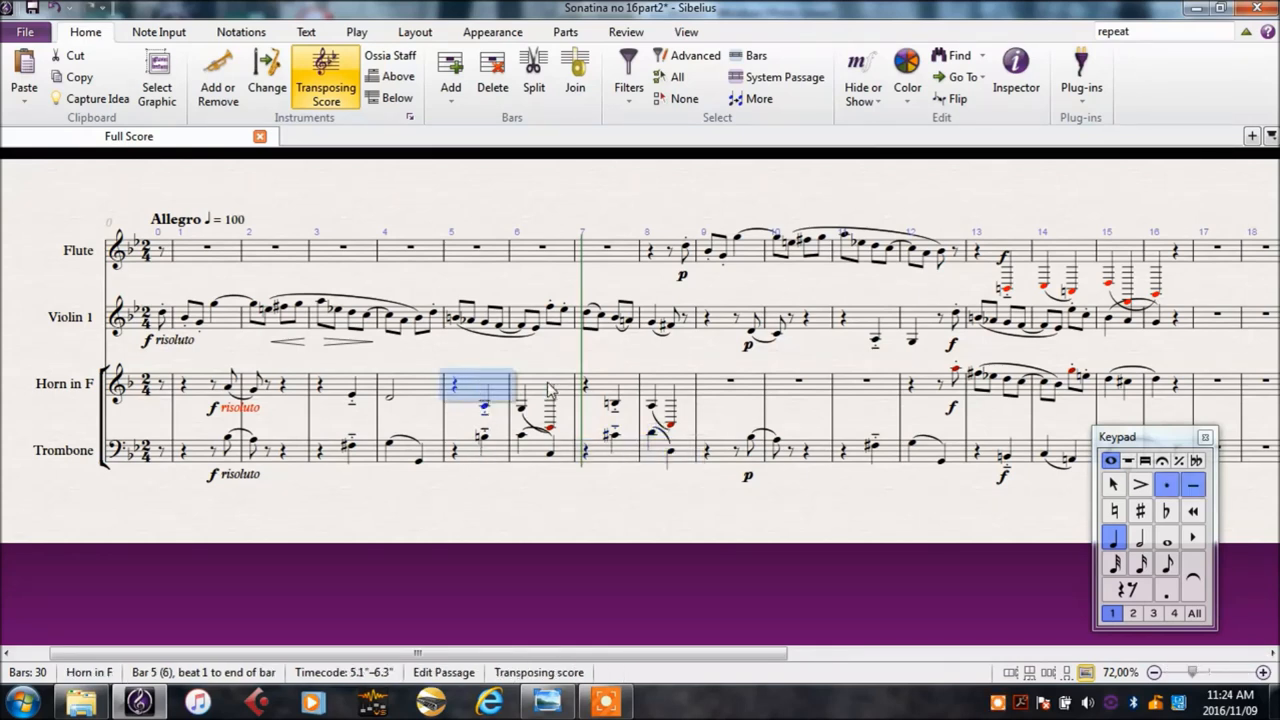
pyautogui.click(325, 68)
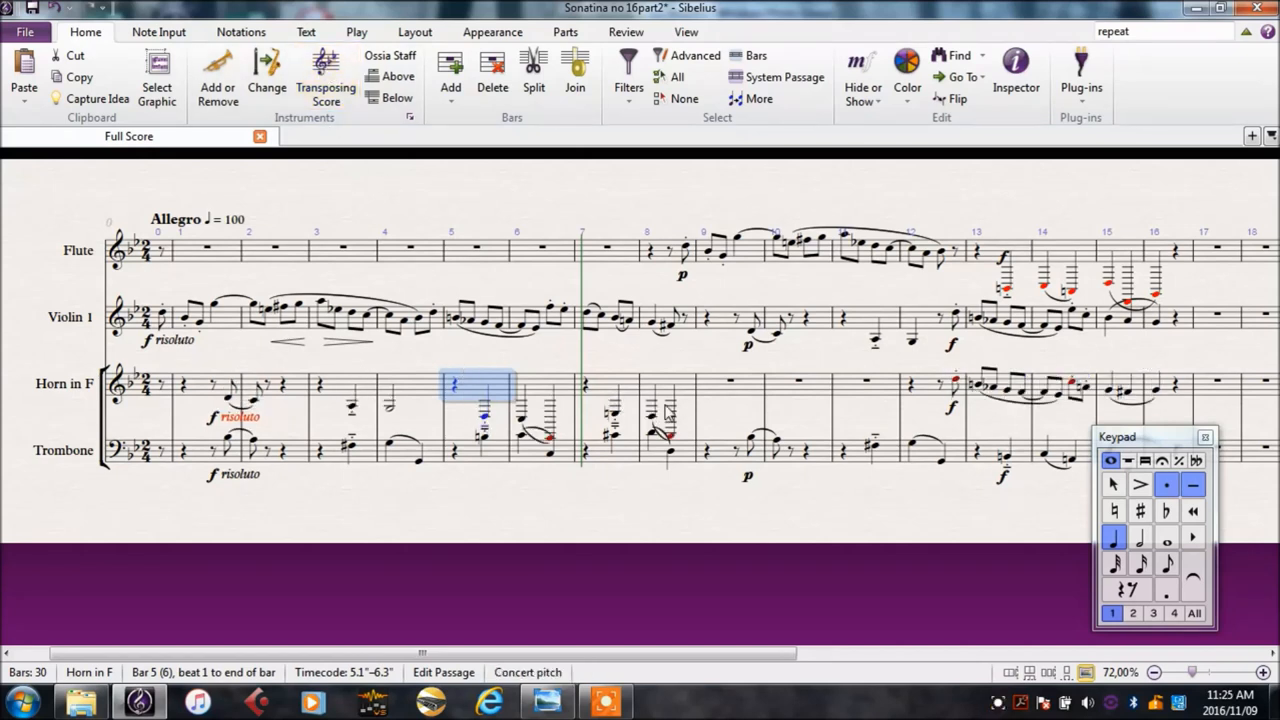
pyautogui.click(325, 73)
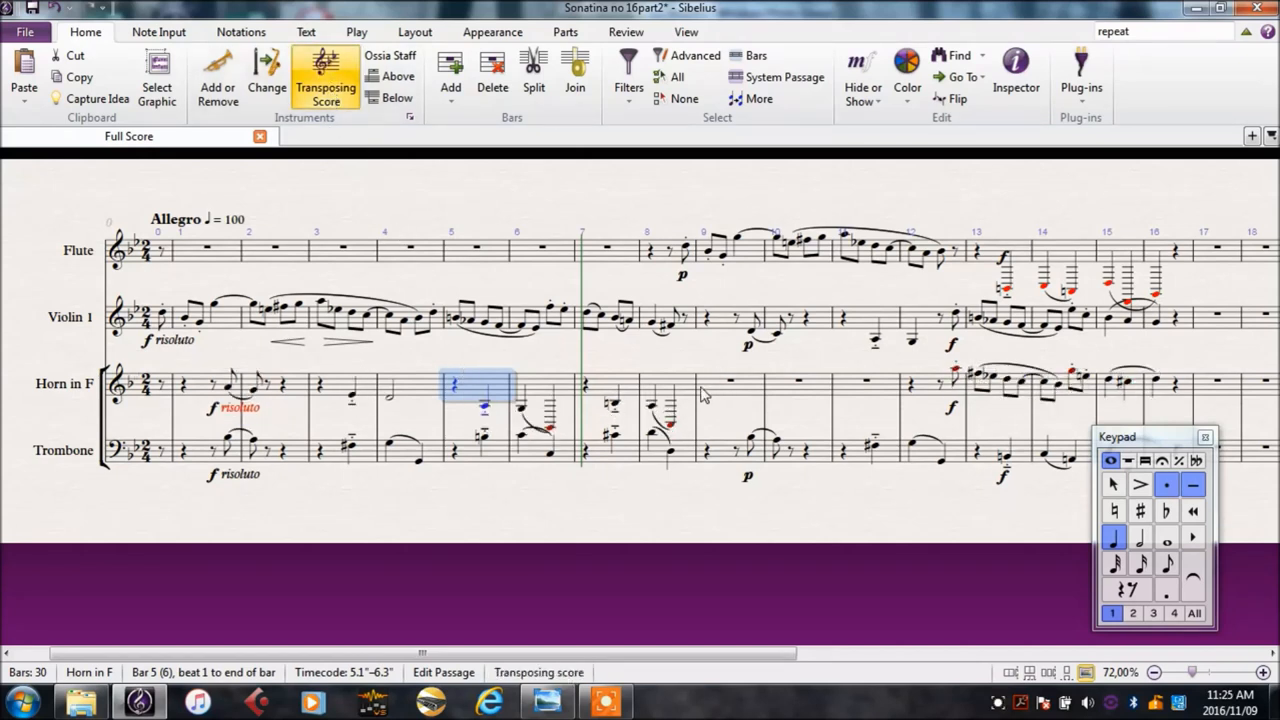
pyautogui.click(693, 395)
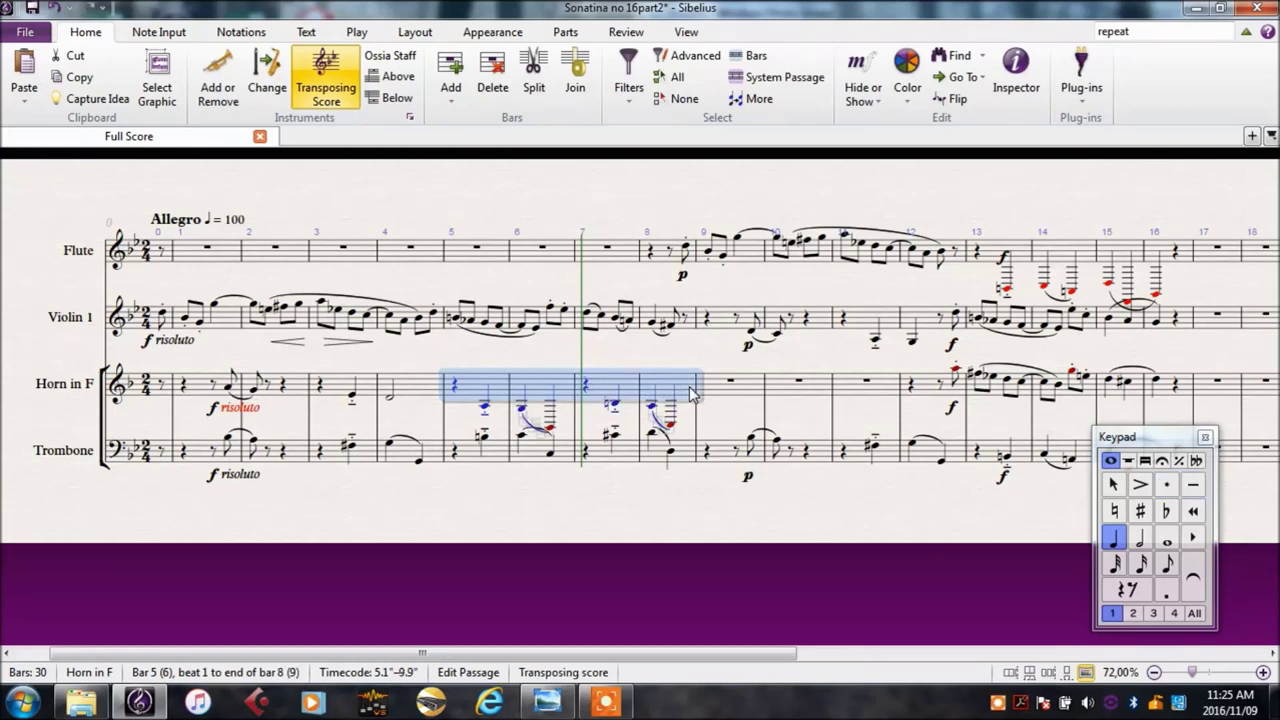
# - Raise the horn's bars 5–8 an octave onto the staff, with half notes in bars 6 and 8
pyautogui.press('Ctrl+Up')
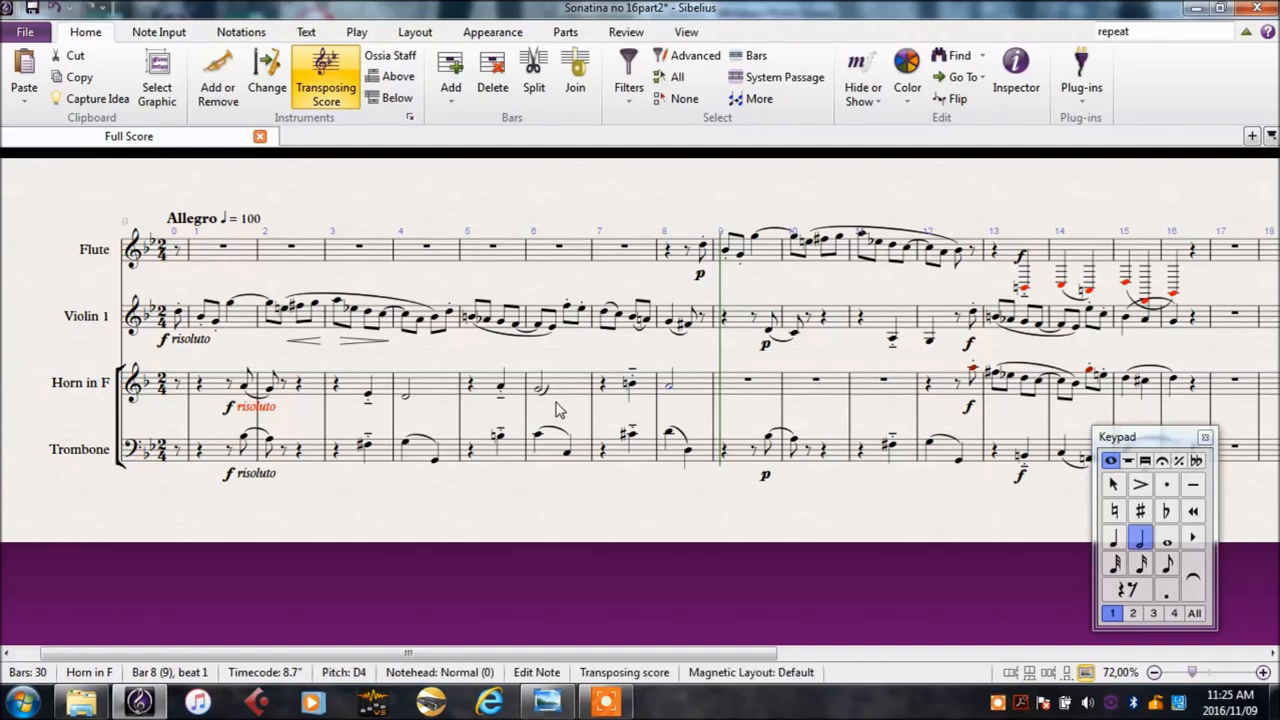
pyautogui.click(542, 390)
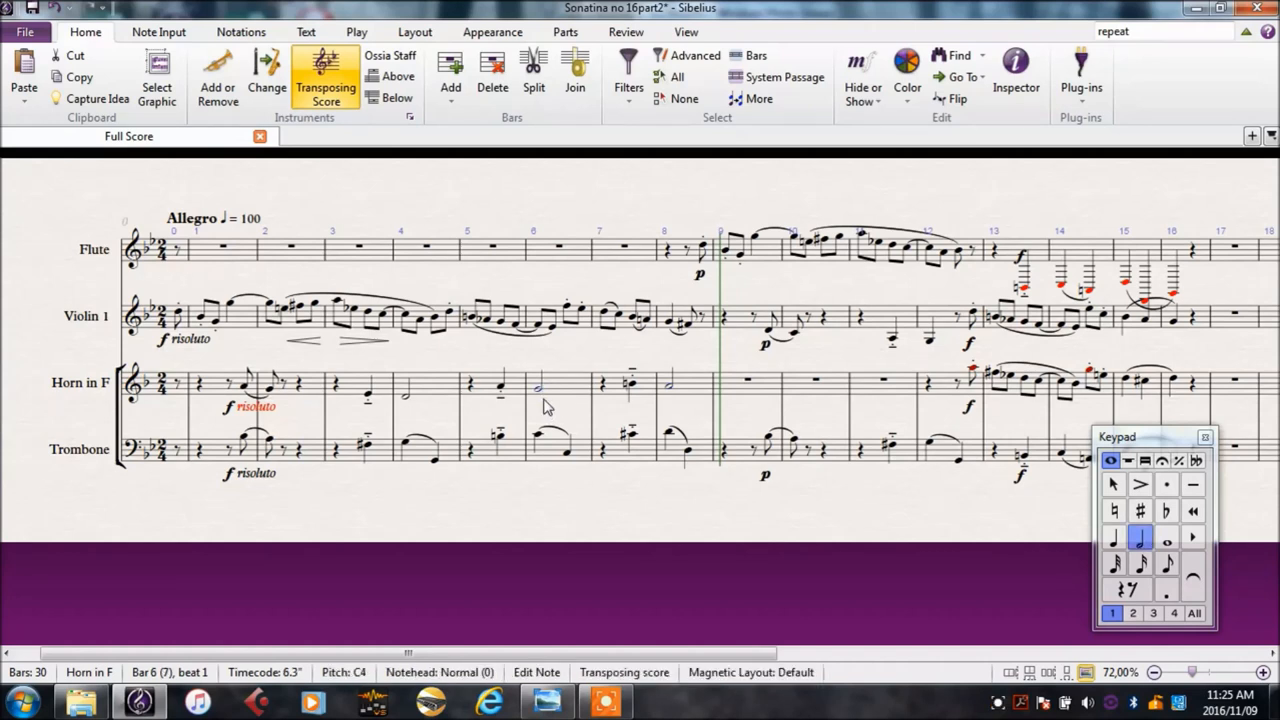
pyautogui.click(572, 415)
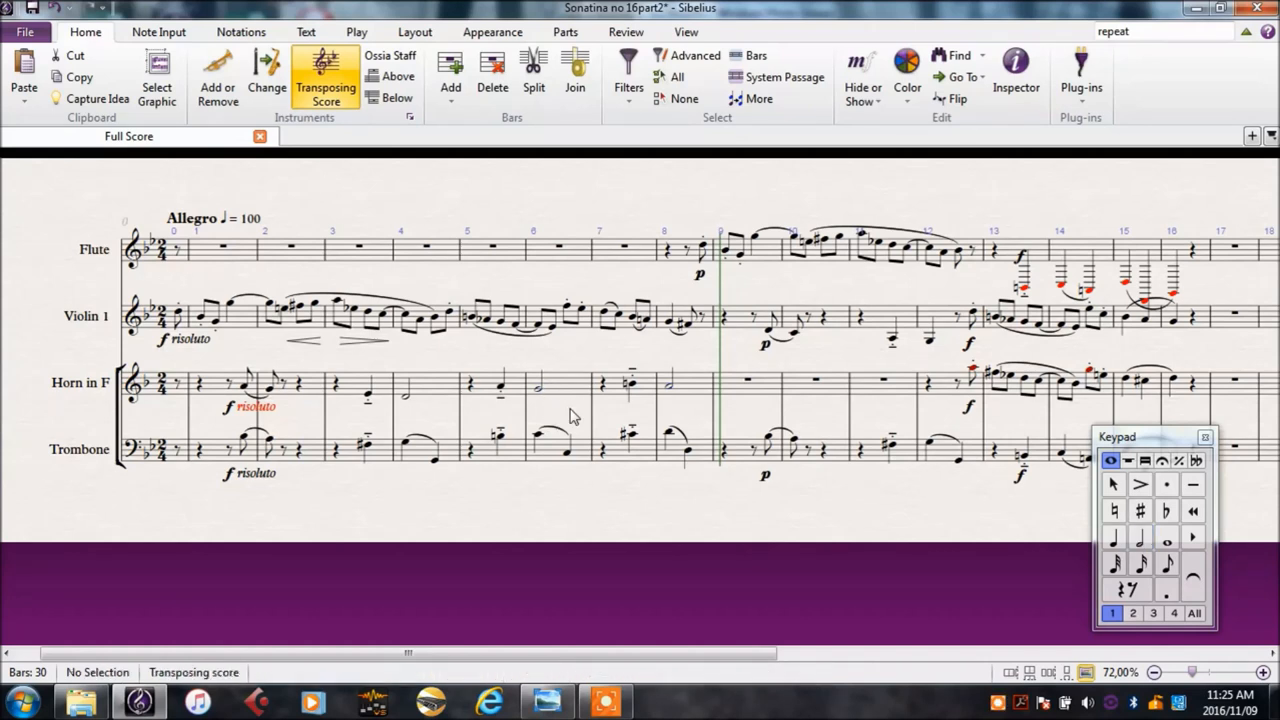
pyautogui.click(240, 384)
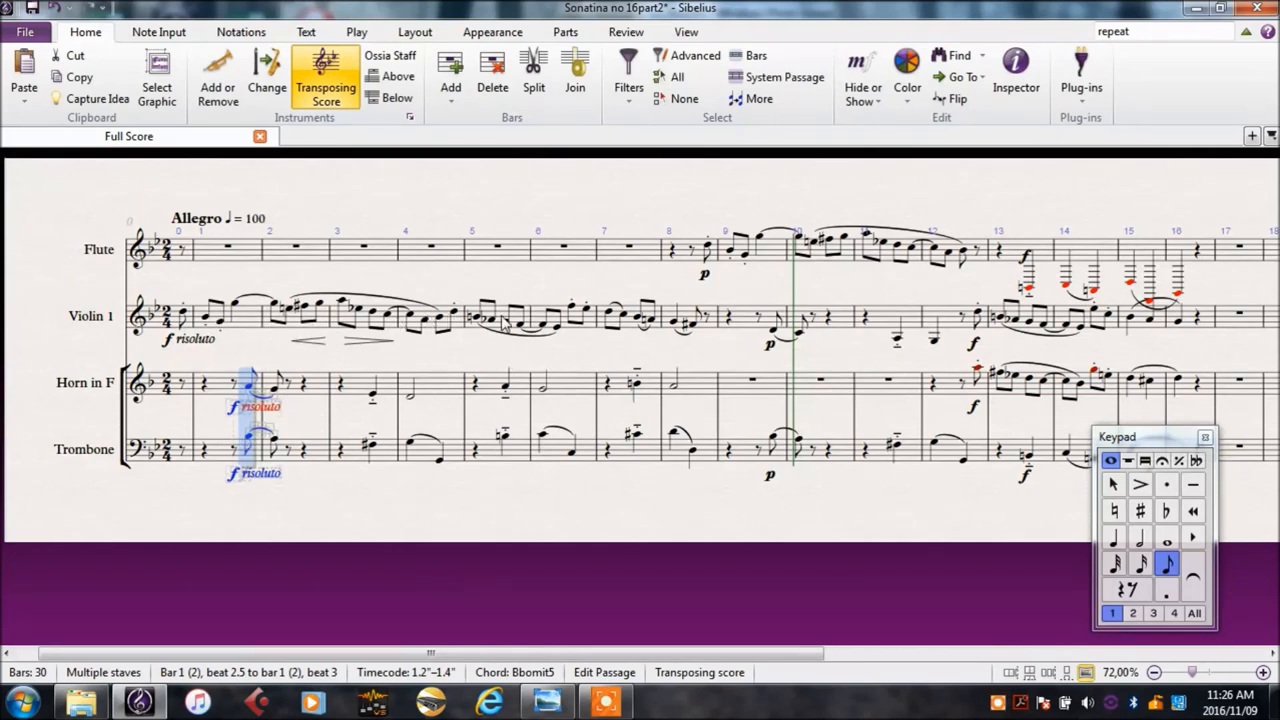
pyautogui.moveTo(706, 352)
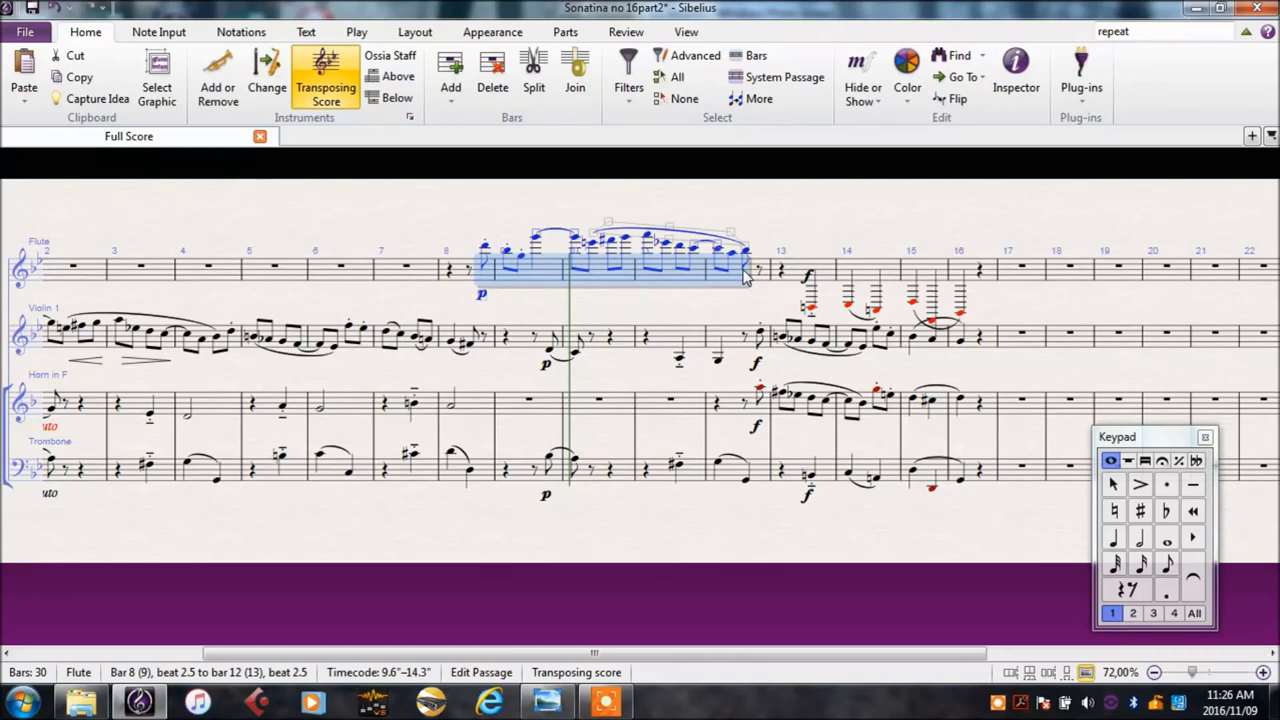
# - Lower the flute's bars 8–12 an octave, raise bars 13–16, and select bar 15's first note
pyautogui.press('Ctrl+Down')
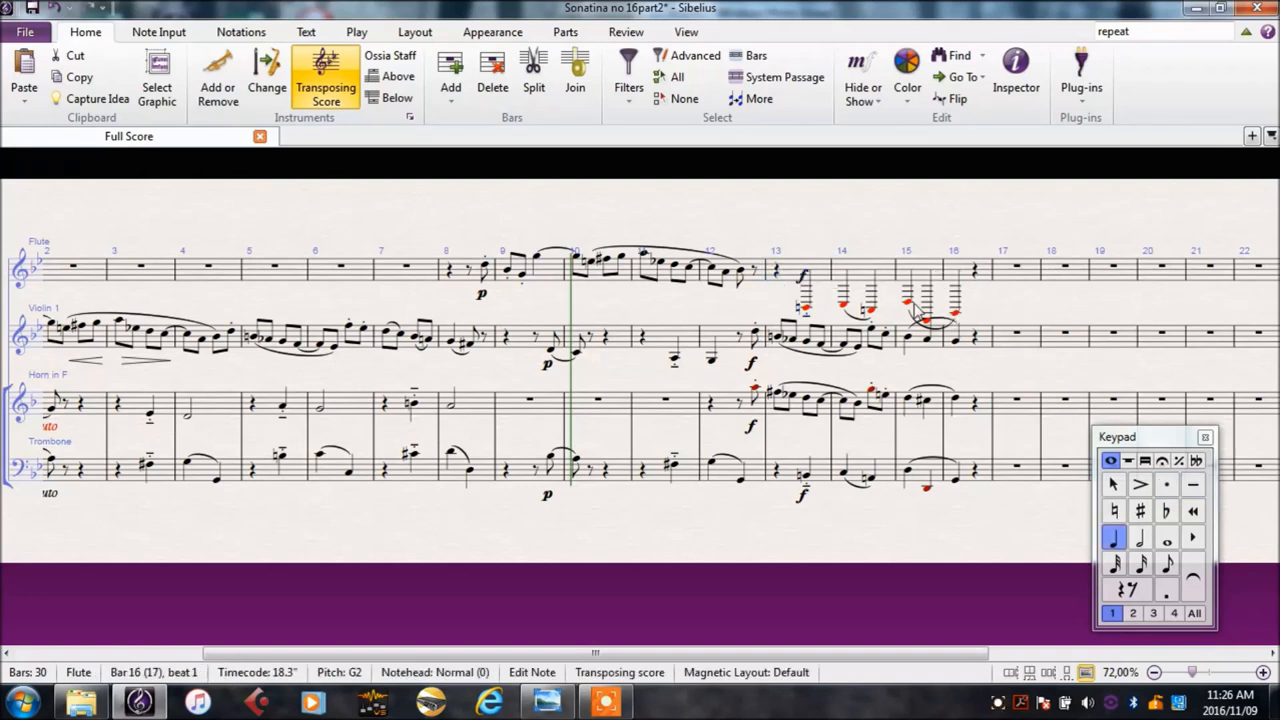
pyautogui.click(783, 270)
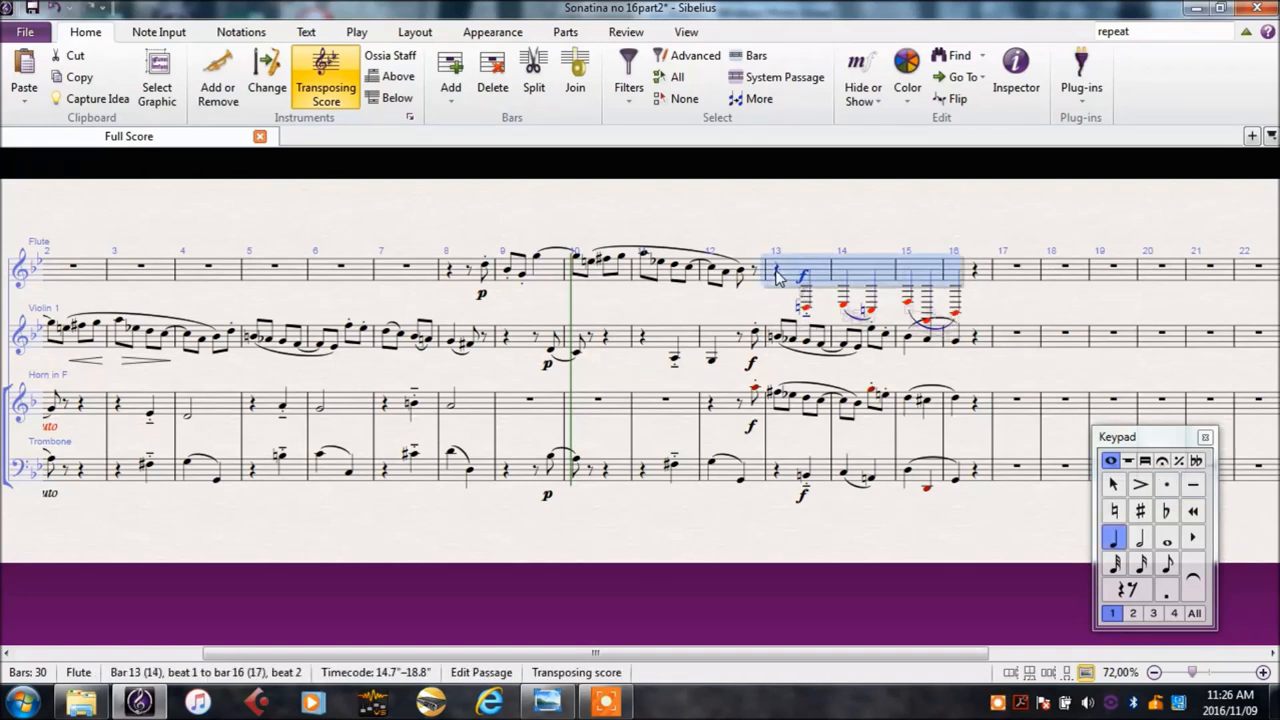
pyautogui.press('Ctrl+Up')
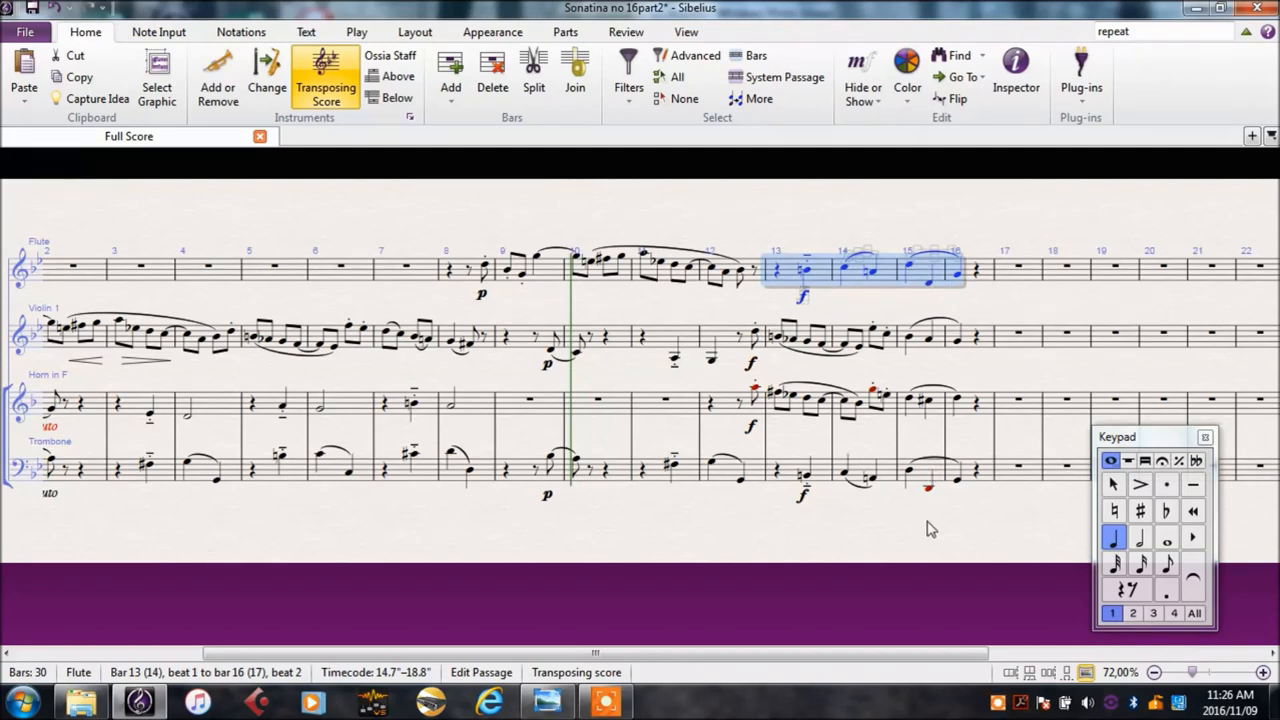
pyautogui.moveTo(915, 276)
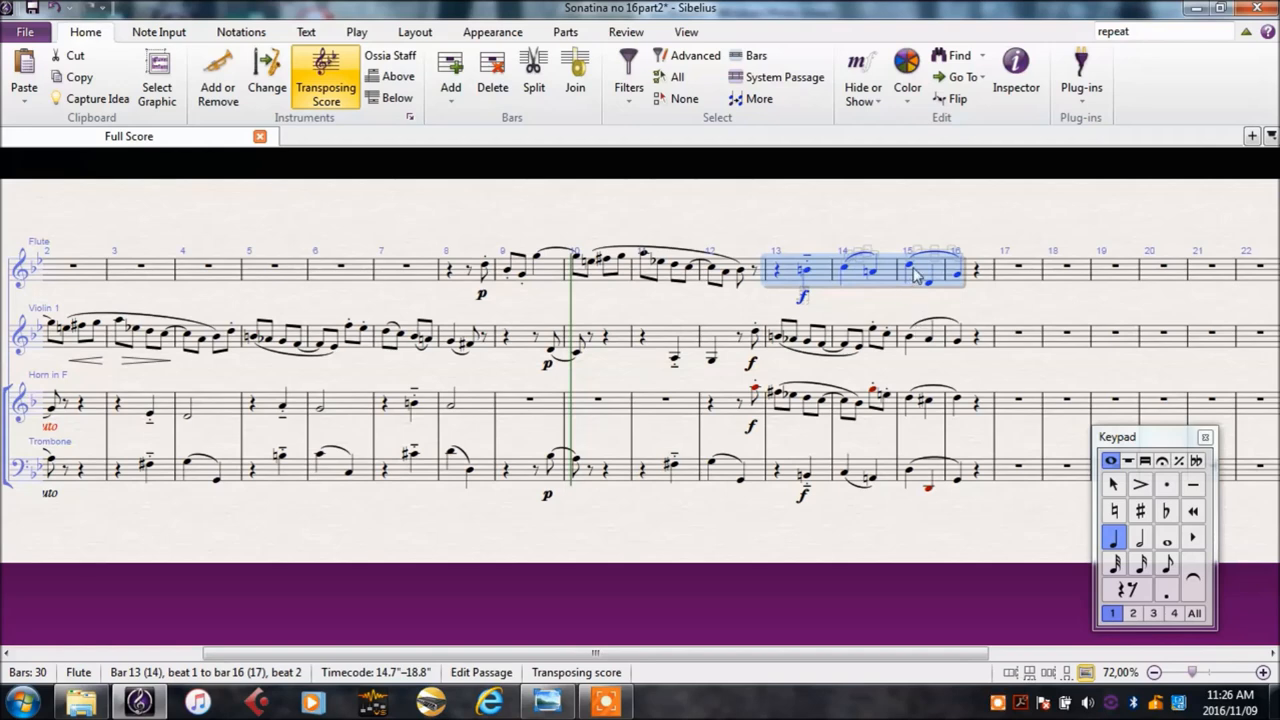
pyautogui.click(910, 270)
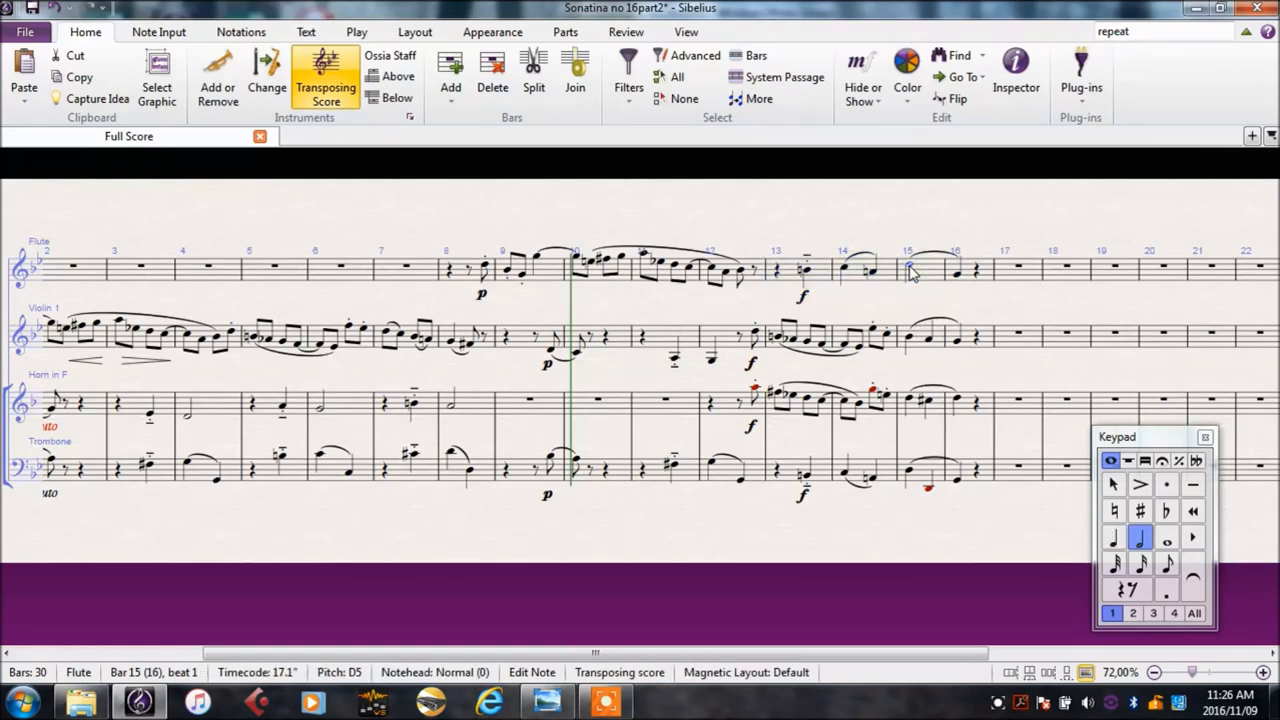
pyautogui.moveTo(795, 360)
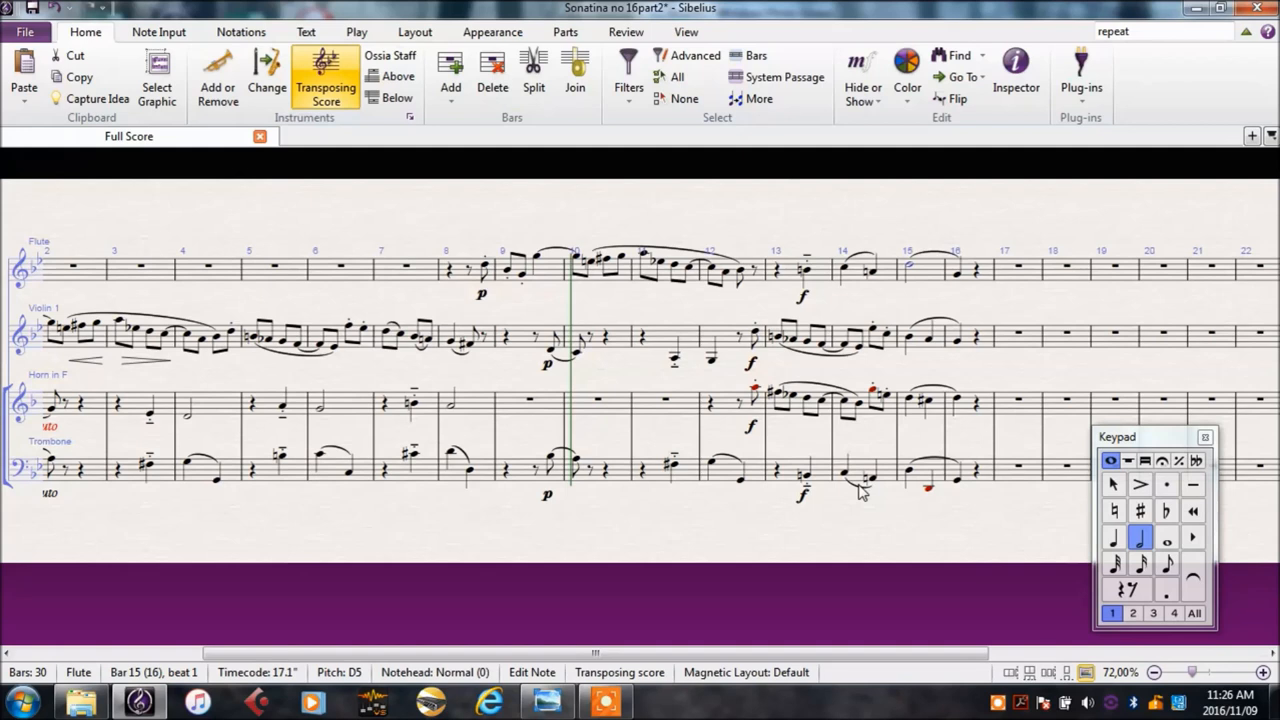
pyautogui.moveTo(807, 485)
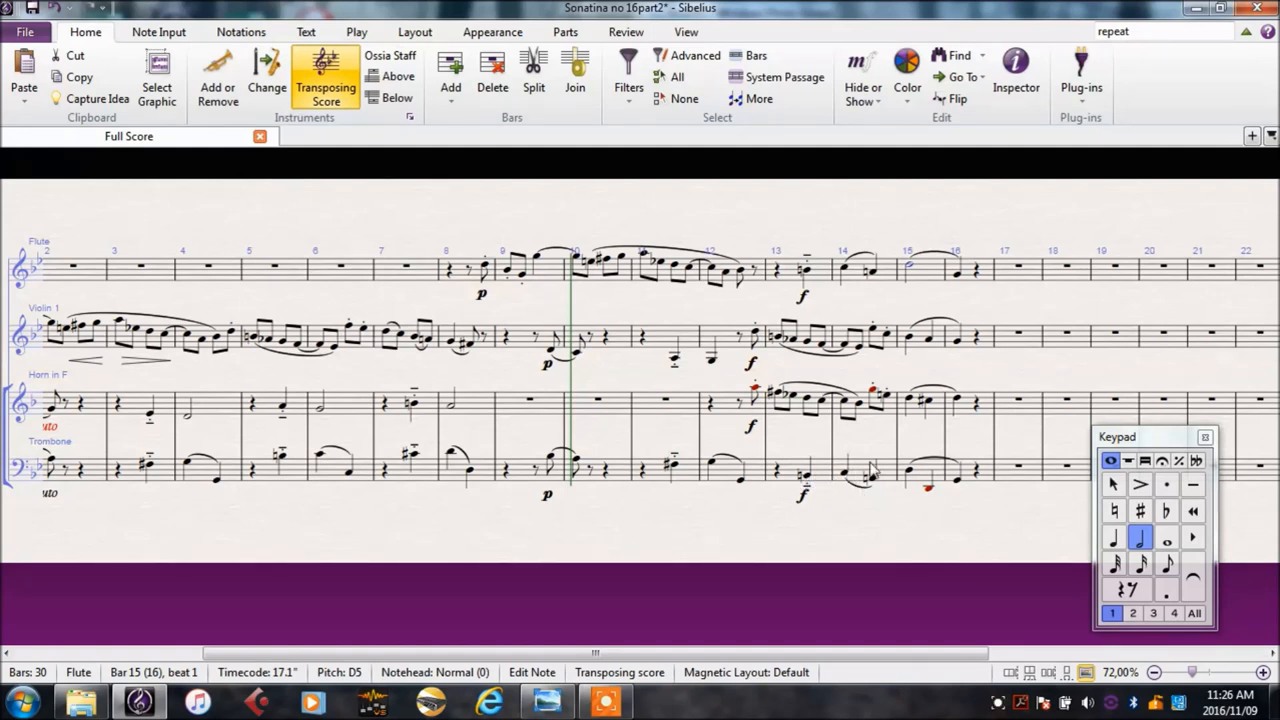
pyautogui.moveTo(820, 488)
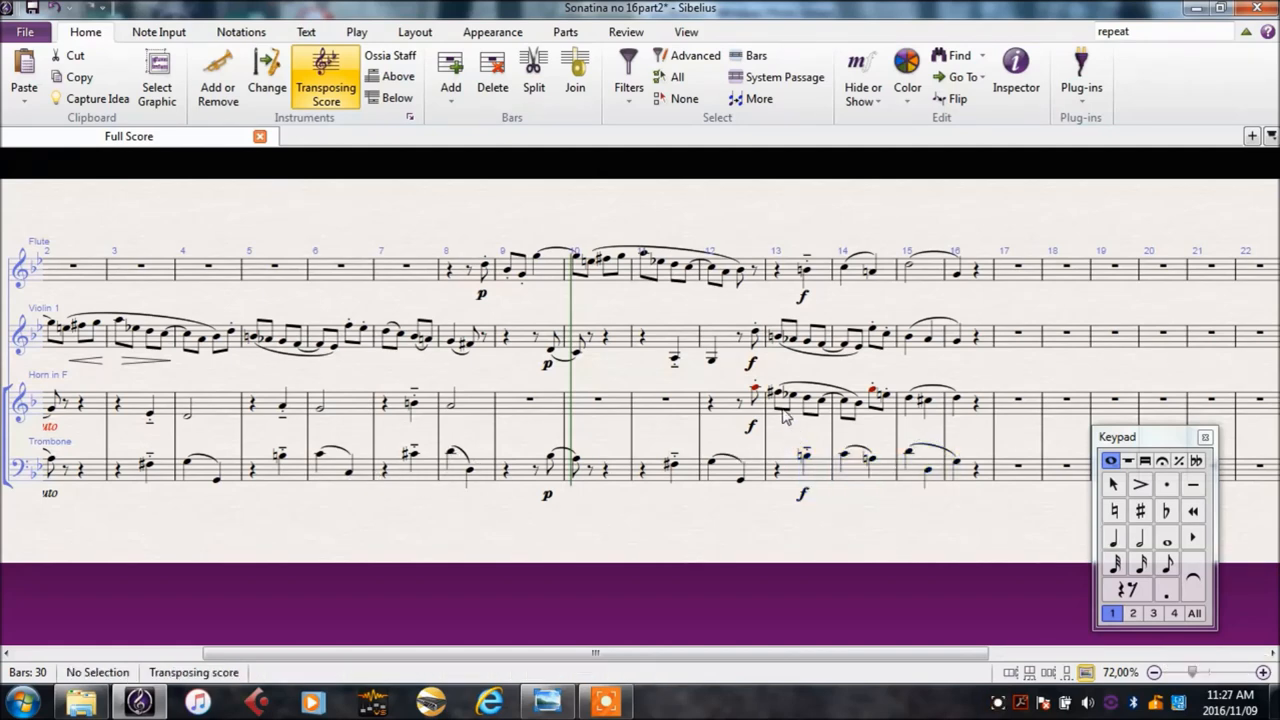
# - Drop the horn's bars 12–16 passage down an octave onto the staff
pyautogui.click(867, 398)
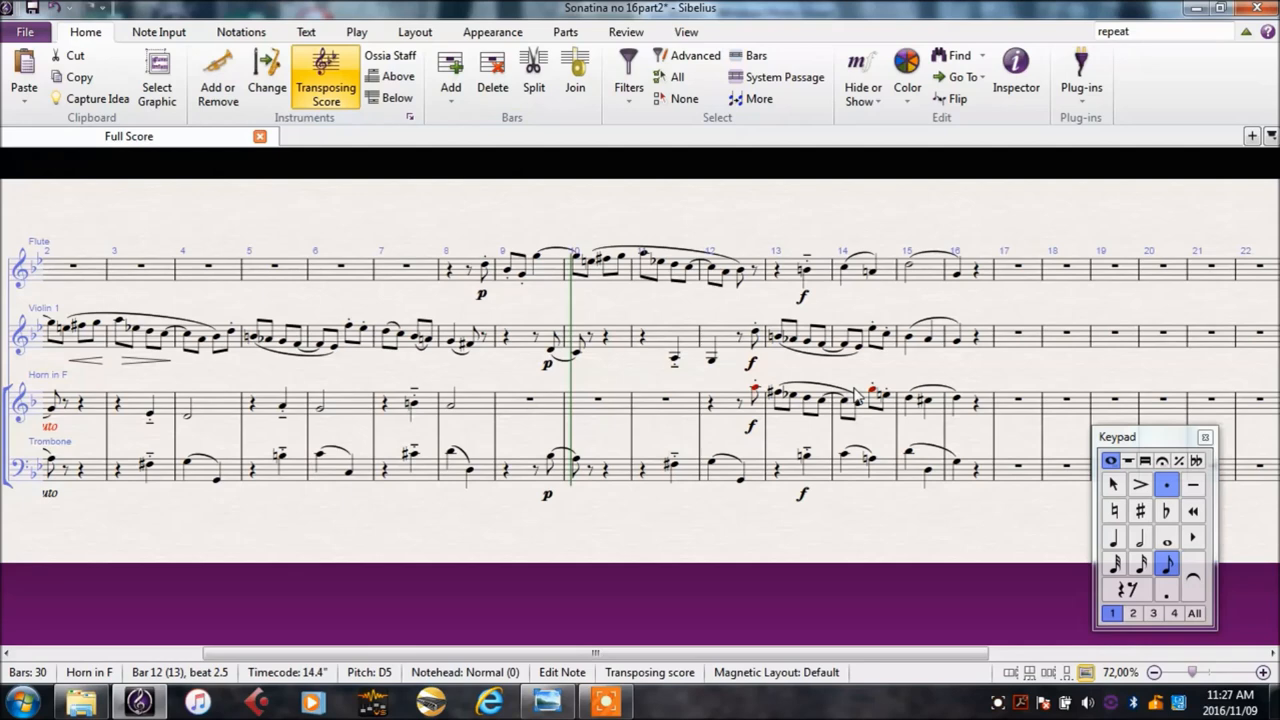
pyautogui.moveTo(925, 412)
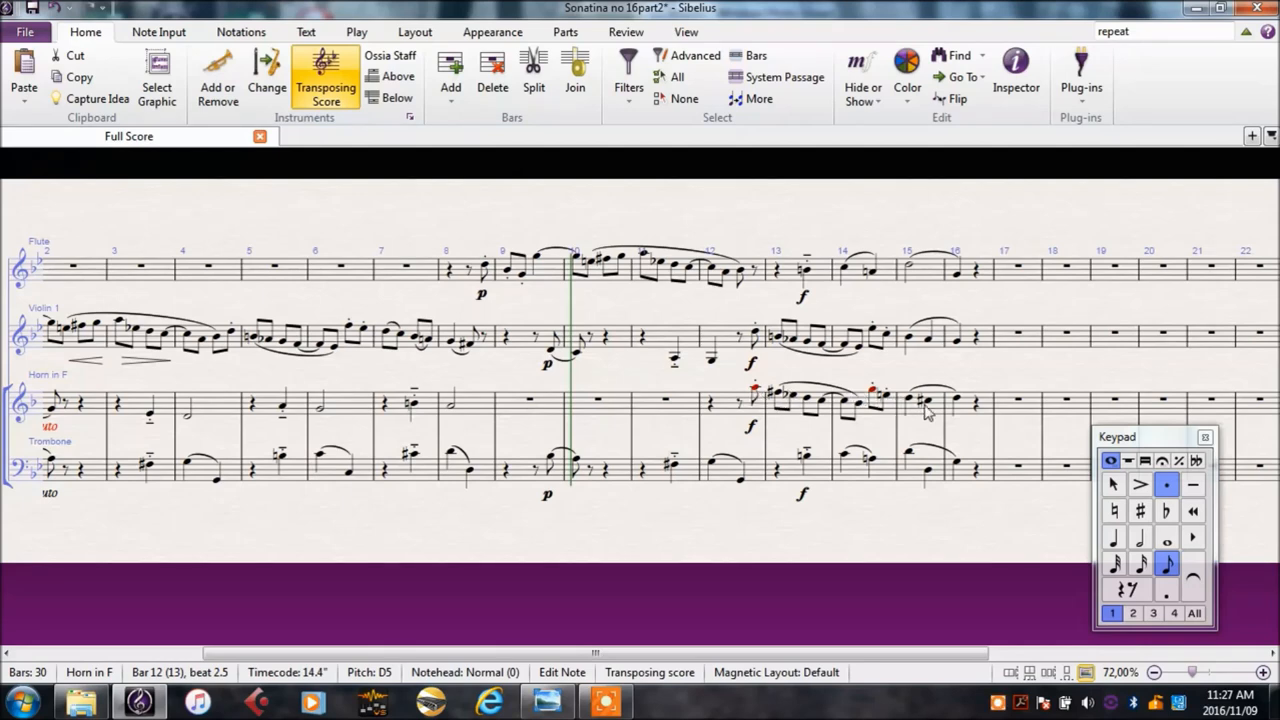
pyautogui.click(957, 403)
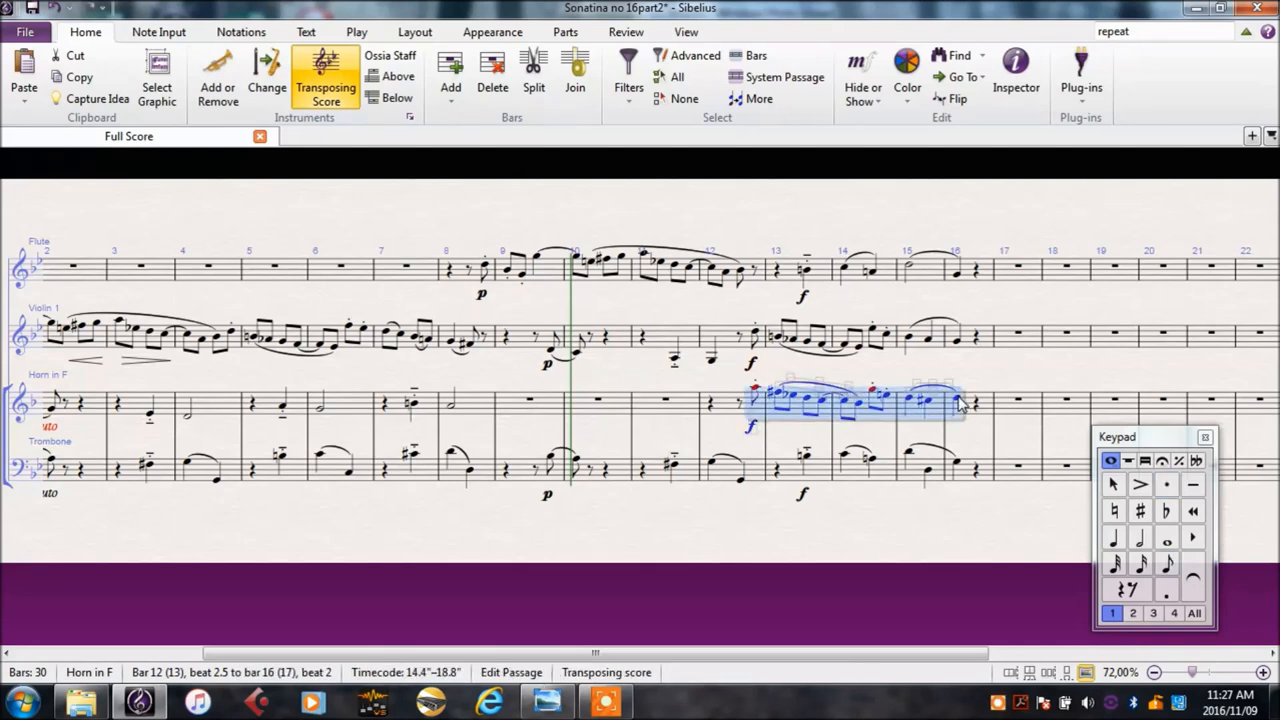
pyautogui.press('Ctrl+Down')
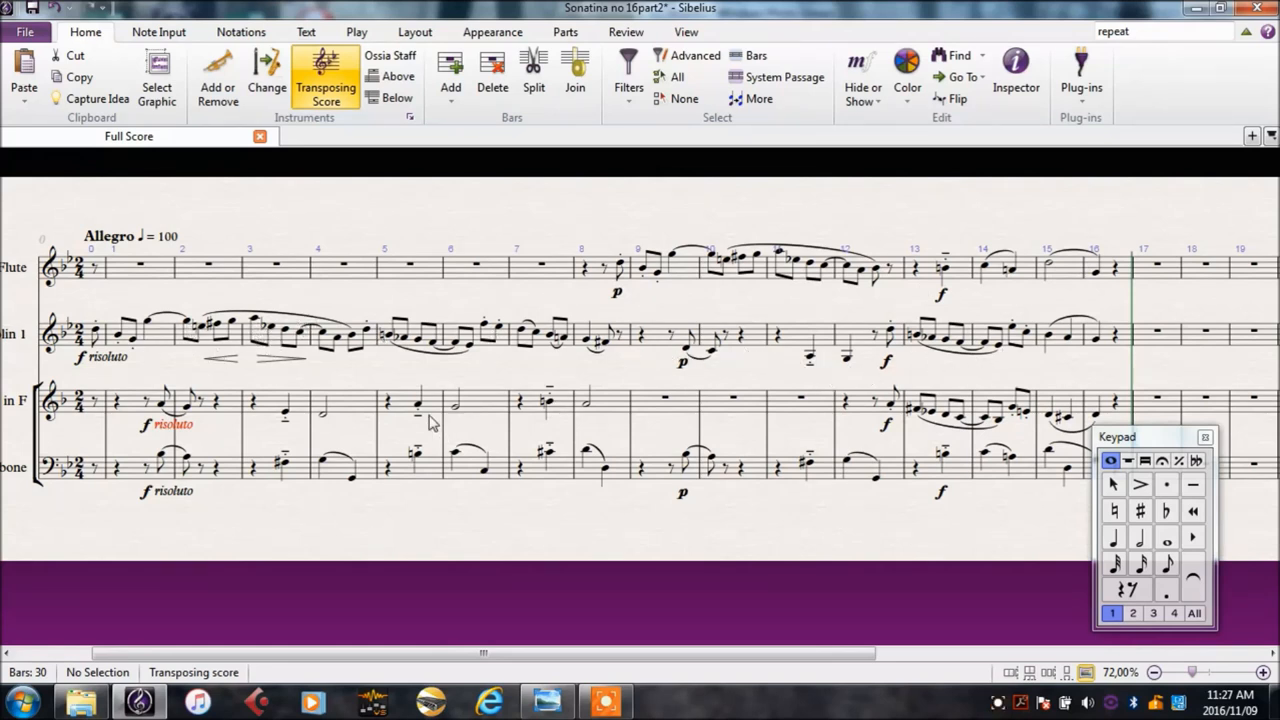
pyautogui.moveTo(567, 452)
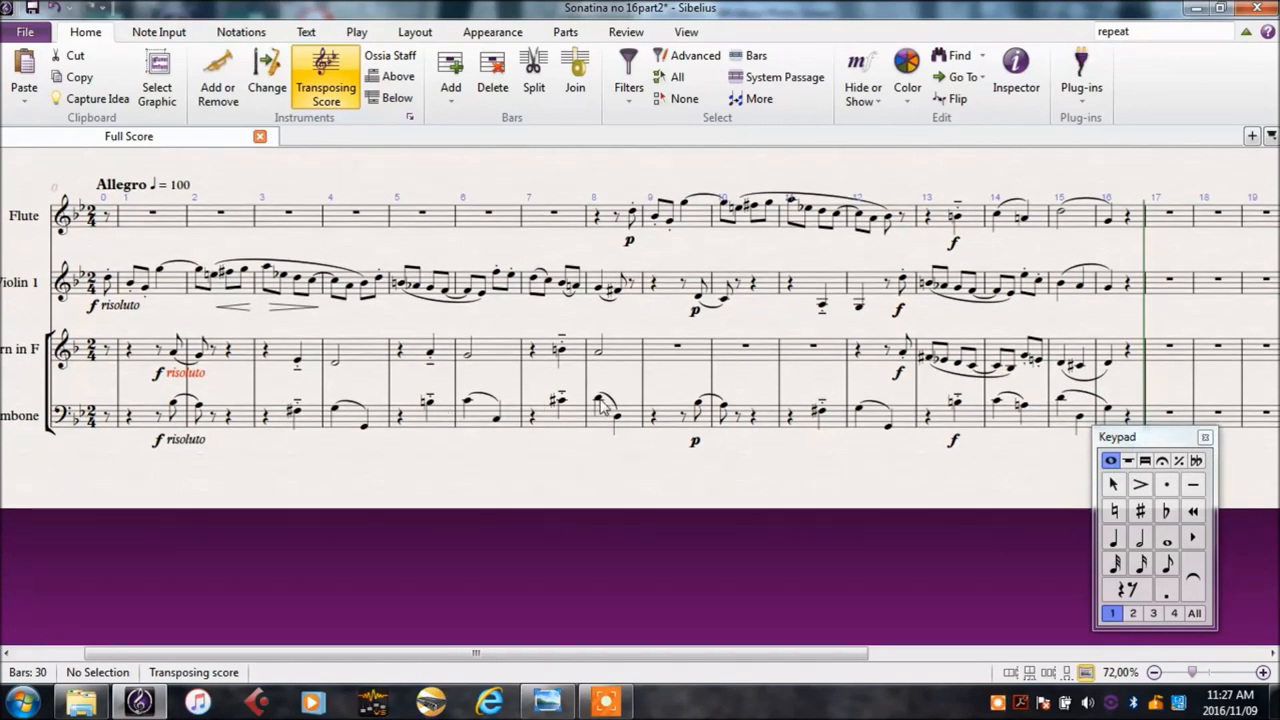
pyautogui.moveTo(631, 517)
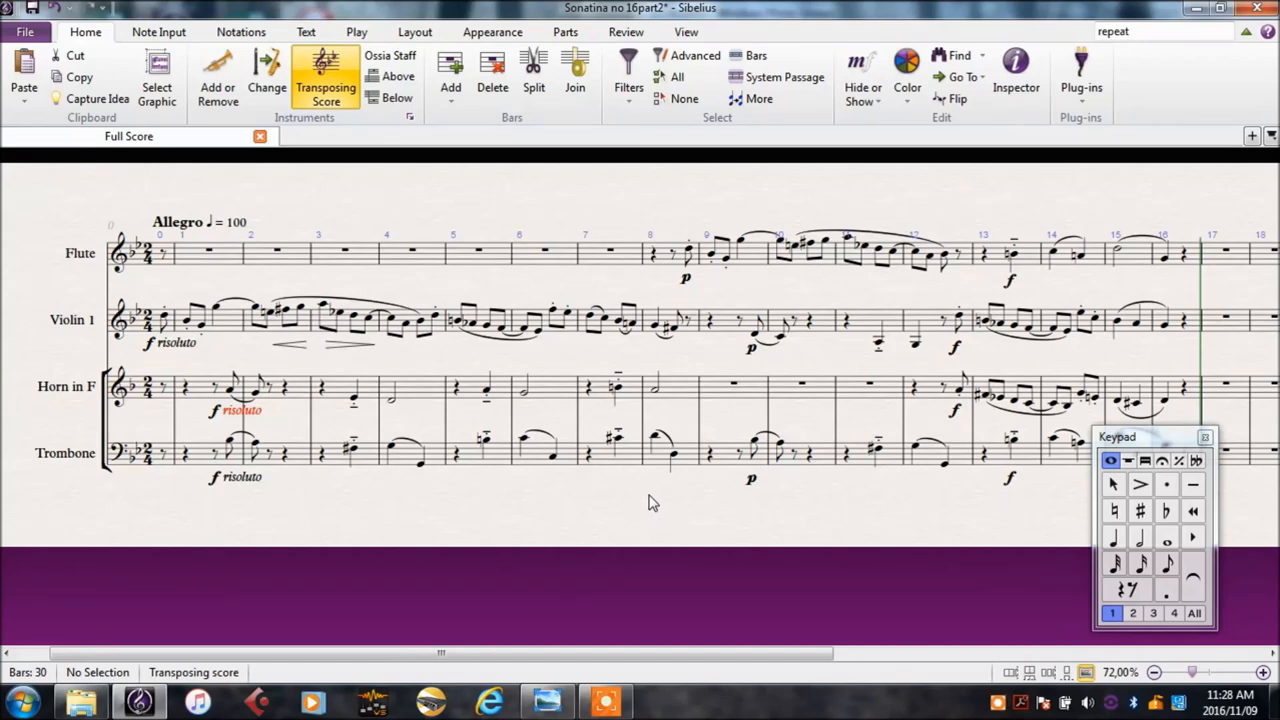
pyautogui.moveTo(158, 32)
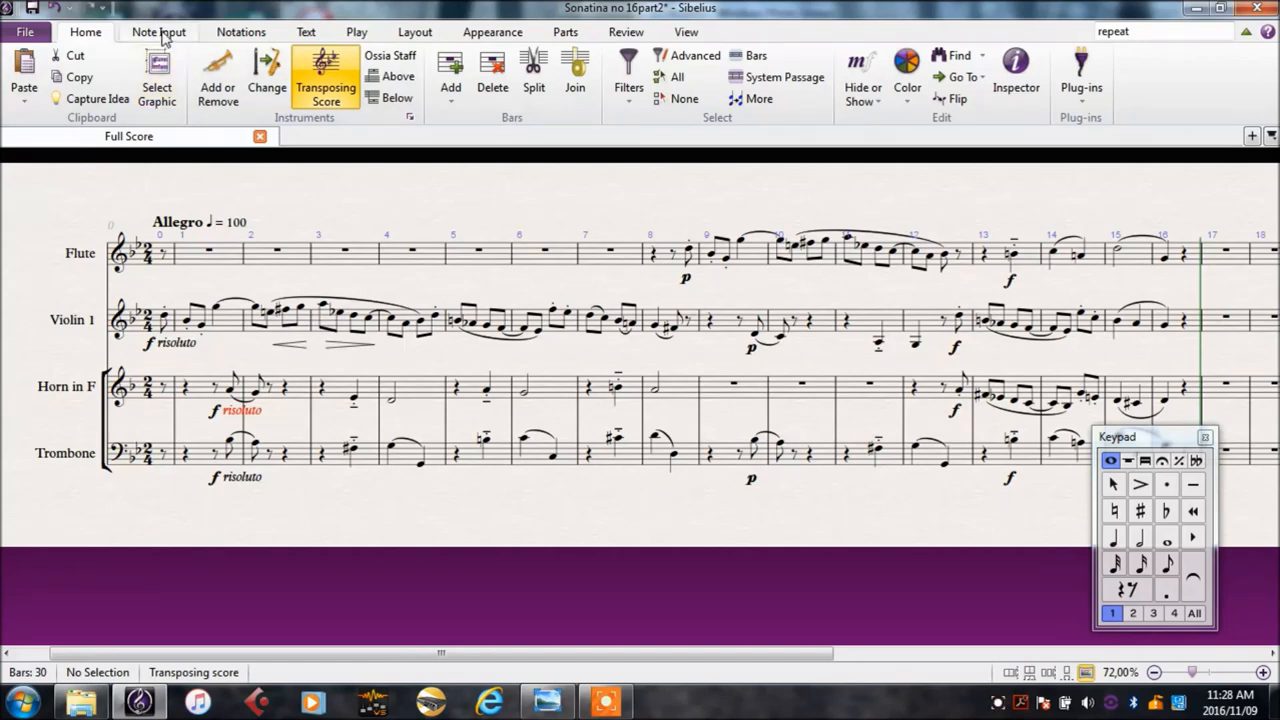
# - Transpose the entire score up by the interval of a major third
pyautogui.click(159, 31)
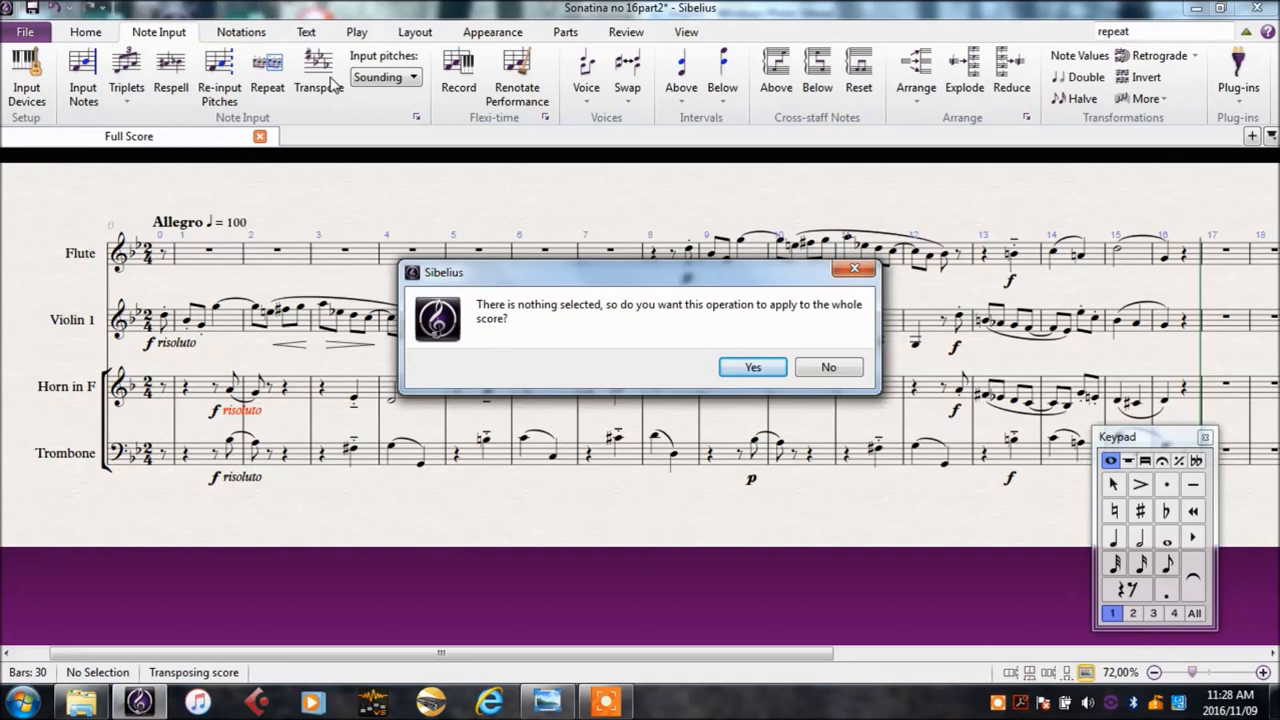
pyautogui.moveTo(643, 271)
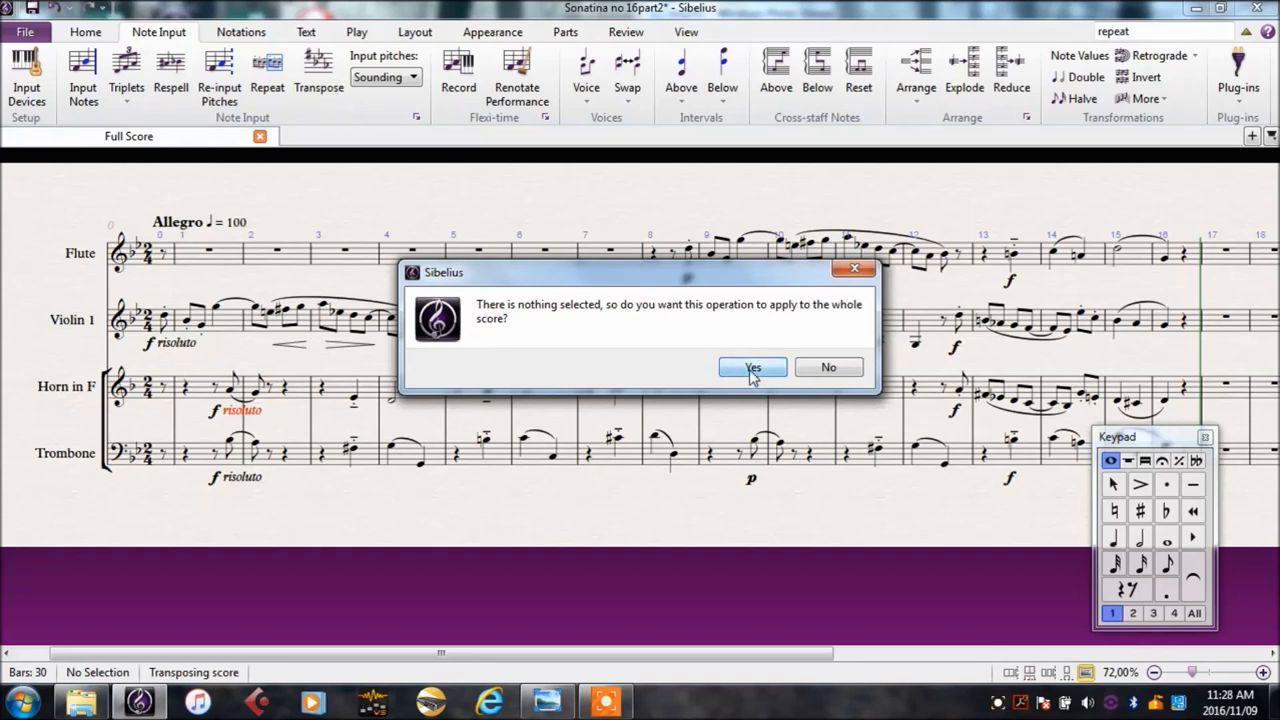
pyautogui.click(752, 367)
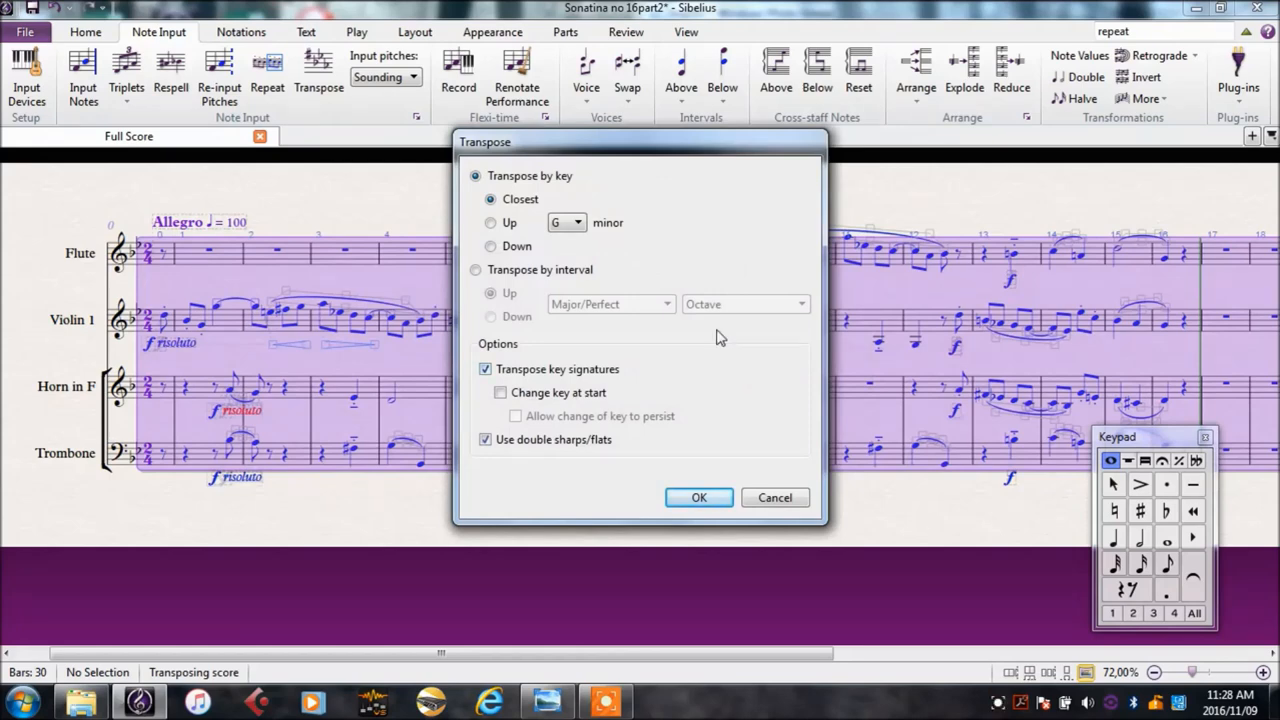
pyautogui.click(476, 270)
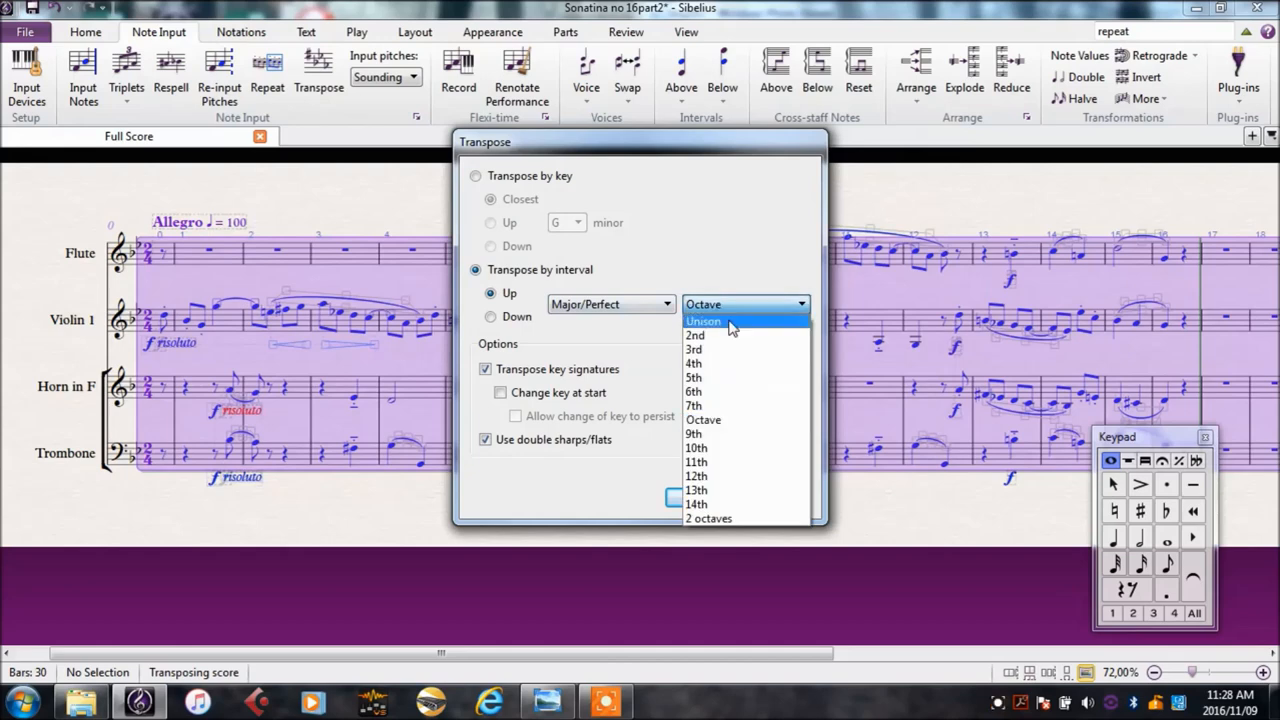
pyautogui.click(694, 349)
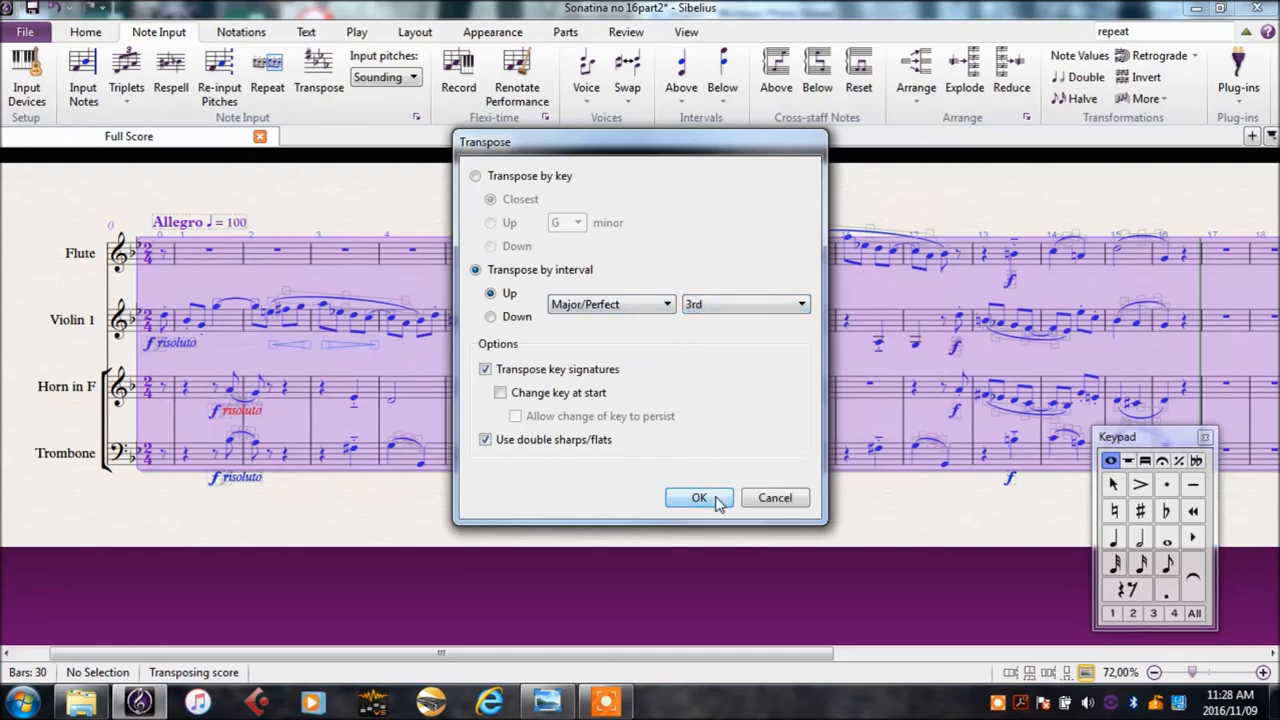
pyautogui.click(699, 497)
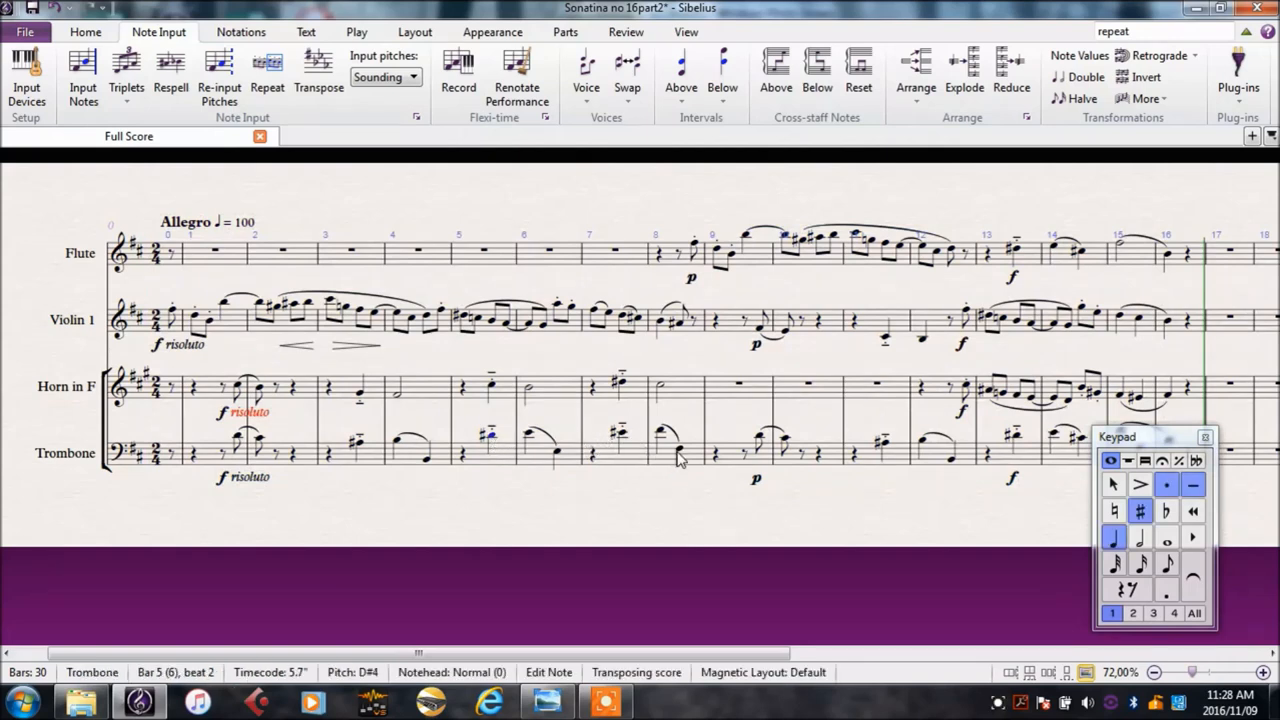
# - Lower the trombone's bars 13–16 an octave in the transposed score
pyautogui.press('Ctrl+Down')
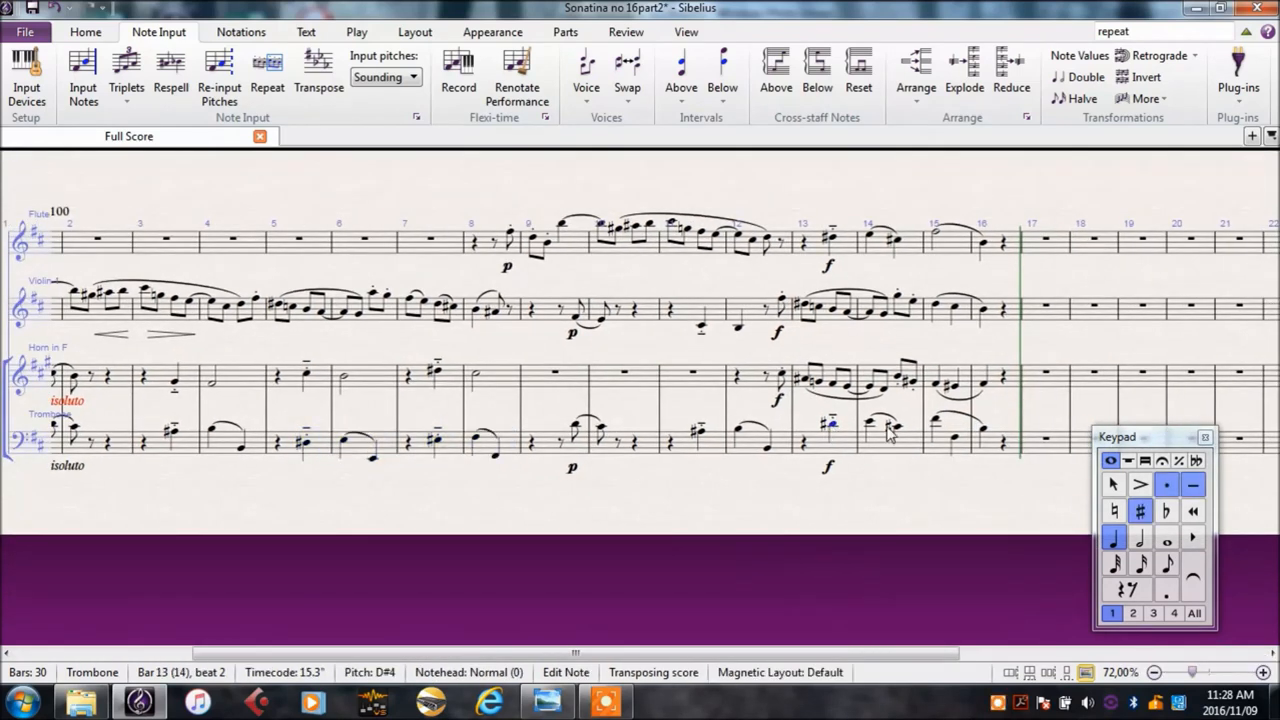
pyautogui.press('ctrl+Down')
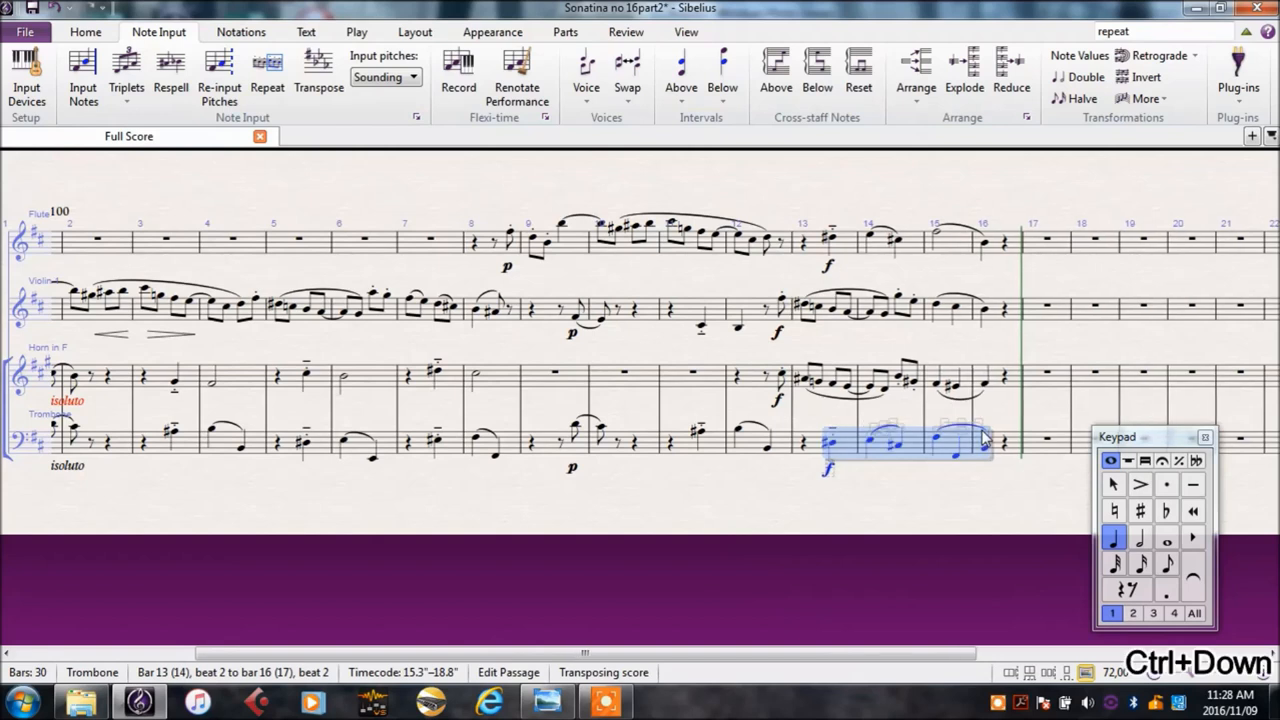